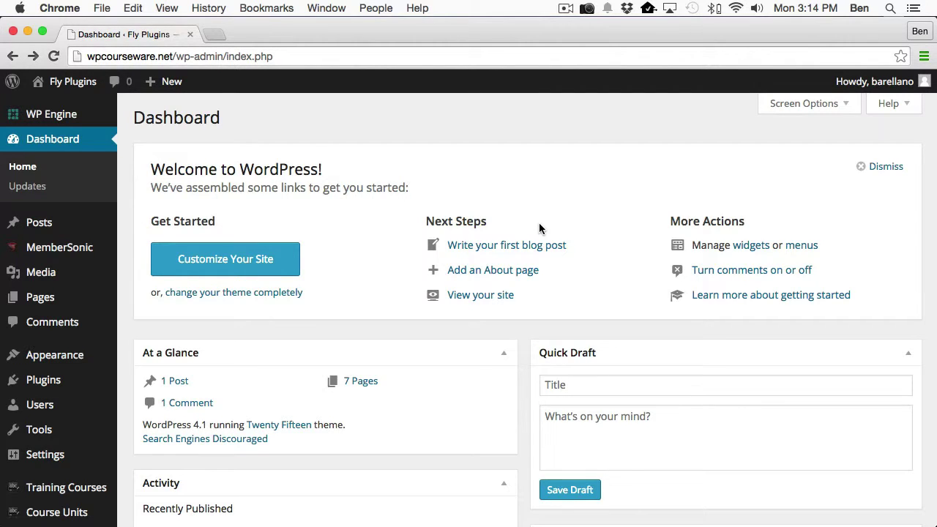
pyautogui.moveTo(305, 372)
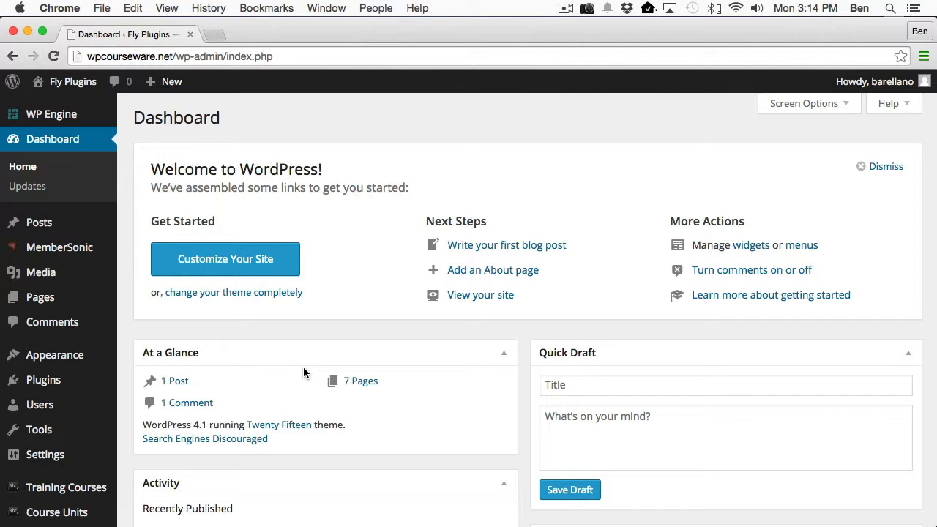
# Step: Show the installed plugins list and scroll to the MemberSonic and WP Courseware entries
pyautogui.click(43, 379)
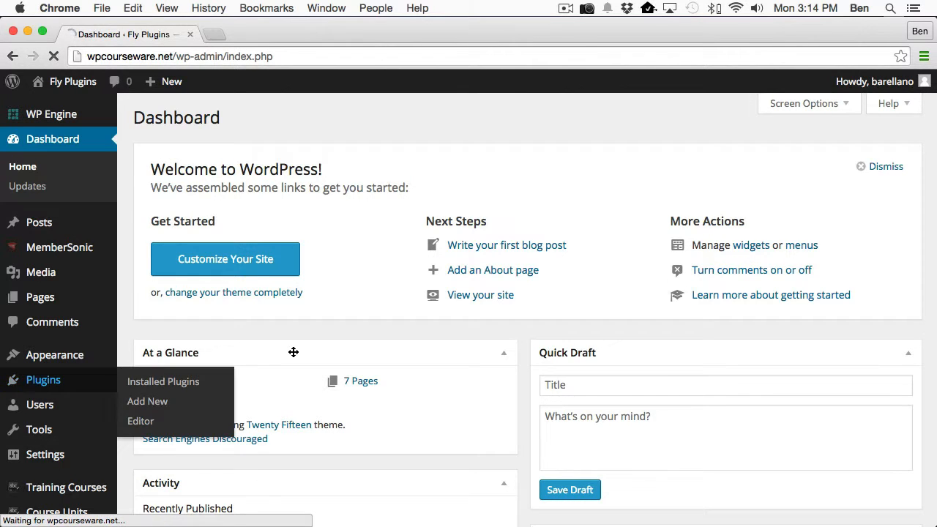
pyautogui.click(164, 381)
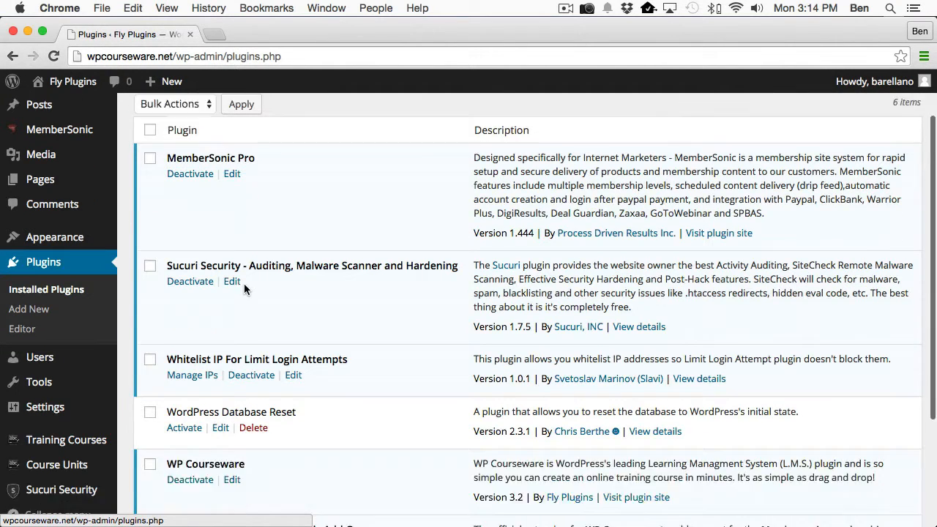
pyautogui.scroll(-3)
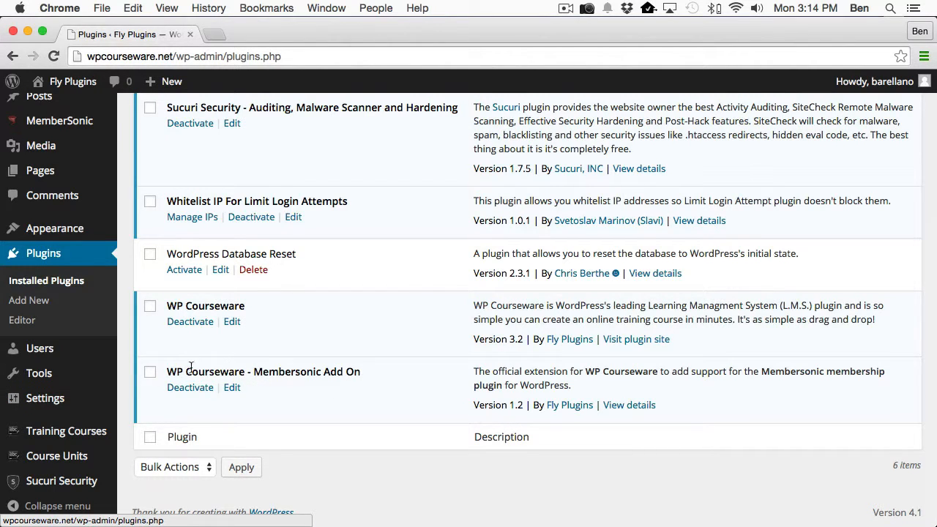
pyautogui.moveTo(313, 384)
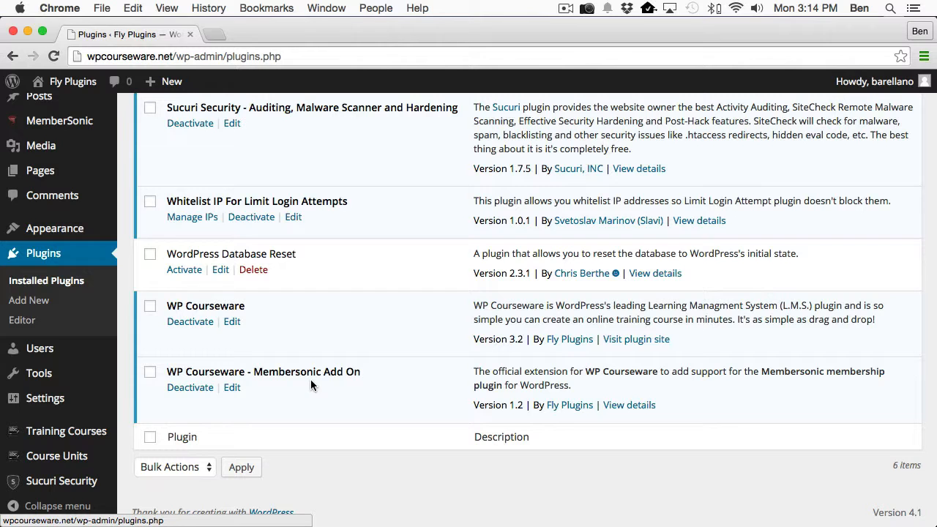
pyautogui.moveTo(315, 208)
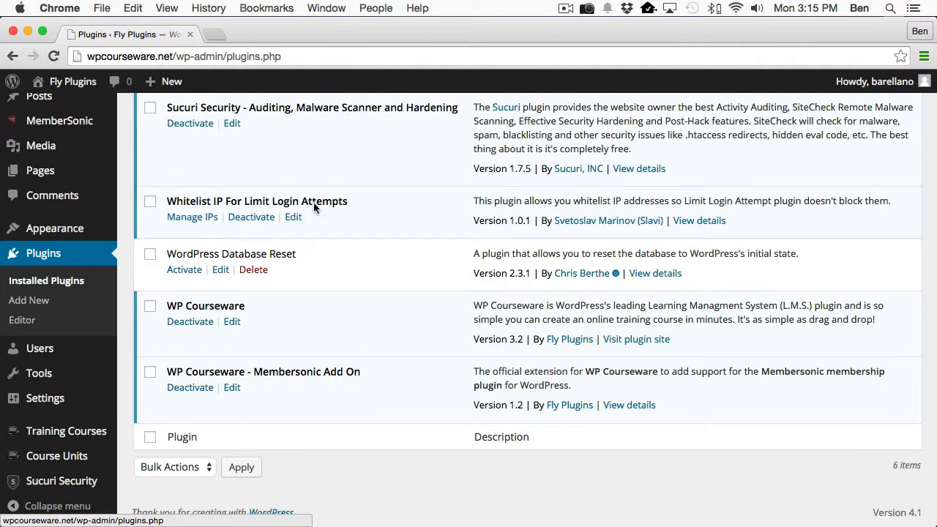
pyautogui.moveTo(212, 284)
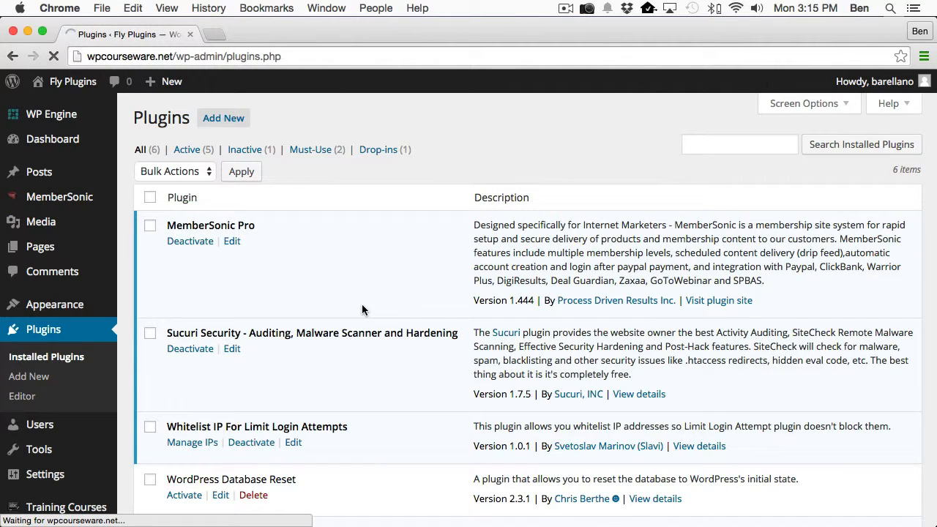
# Step: Go to the MemberSonic dashboard listing Products A, B and C
pyautogui.click(59, 196)
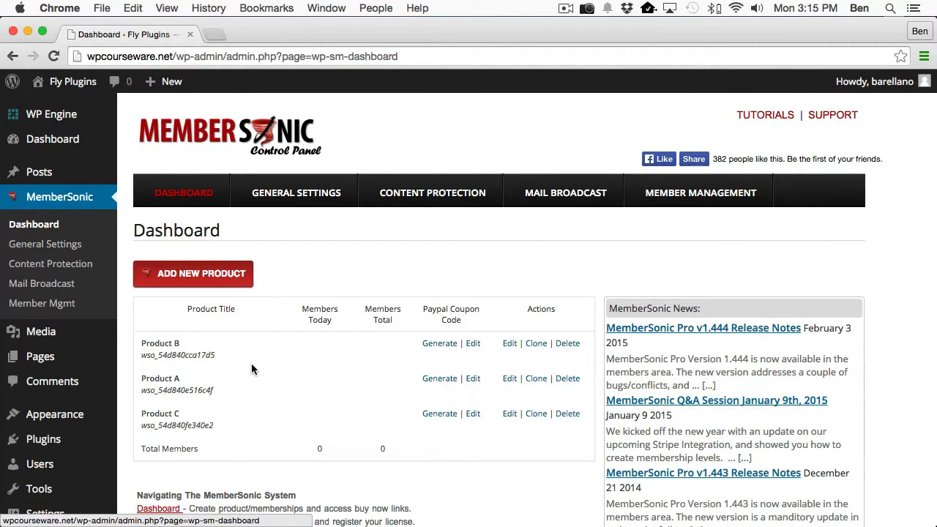
pyautogui.moveTo(213, 410)
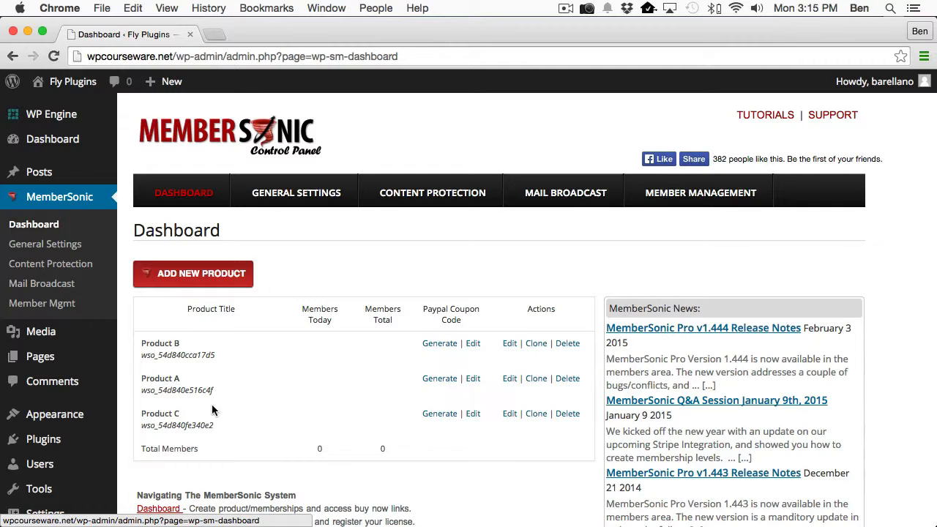
pyautogui.moveTo(185, 426)
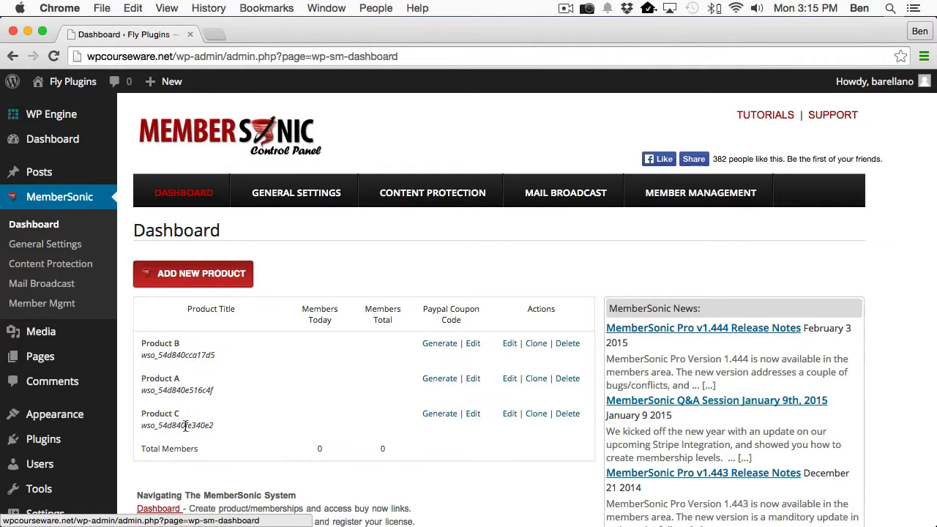
pyautogui.moveTo(282, 324)
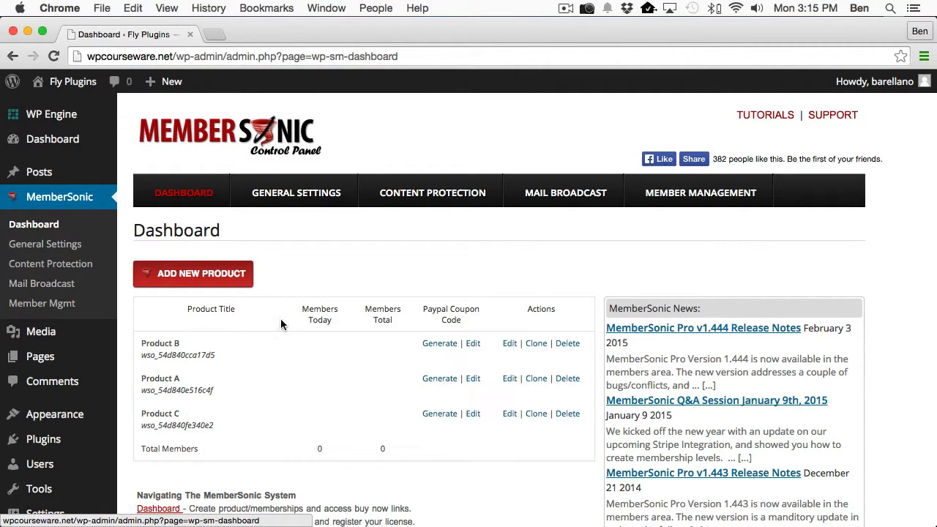
# Step: Review the Training Courses list (Course A, B, C, Extra Course for B), then head to the Membersonic access settings
pyautogui.click(66, 411)
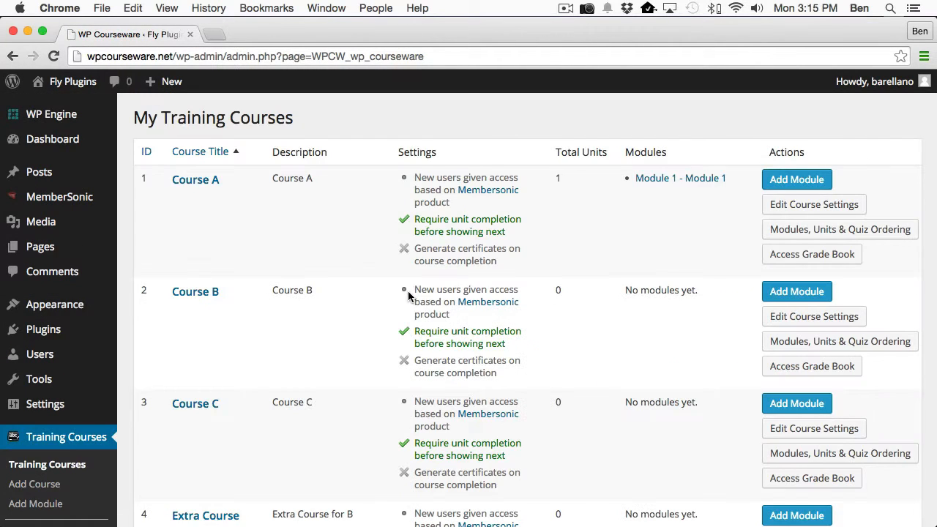
pyautogui.scroll(-3)
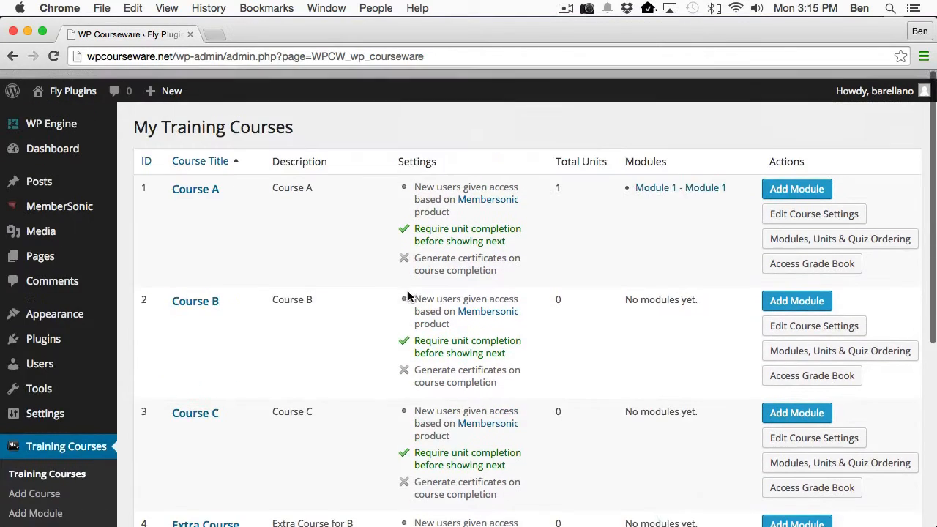
pyautogui.scroll(-3)
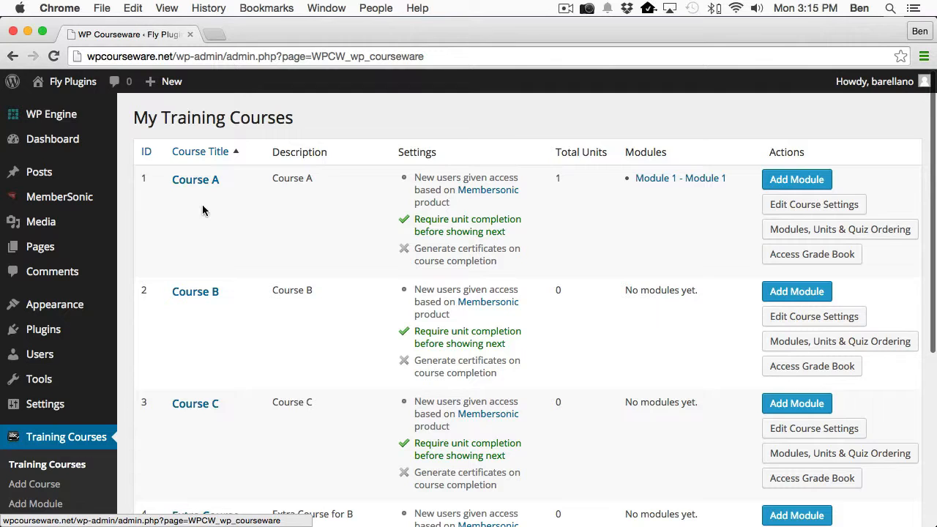
pyautogui.scroll(-3)
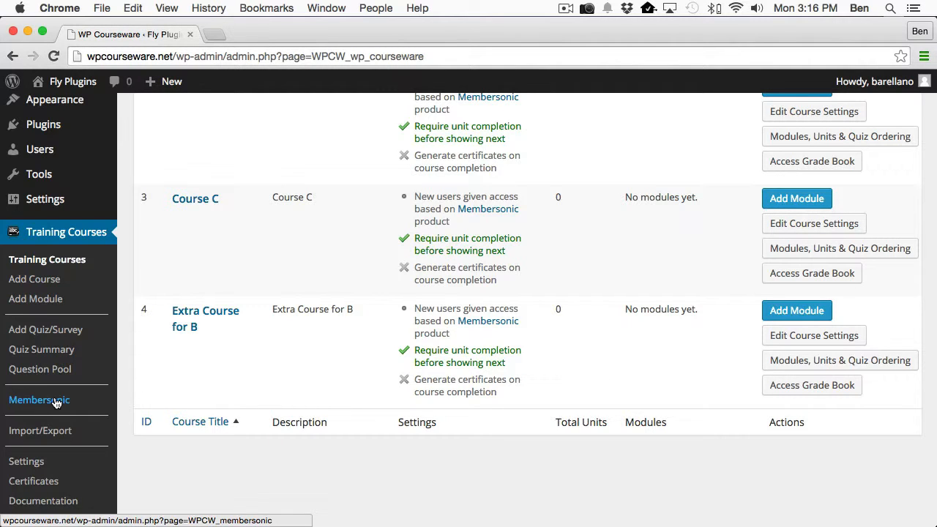
pyautogui.click(38, 401)
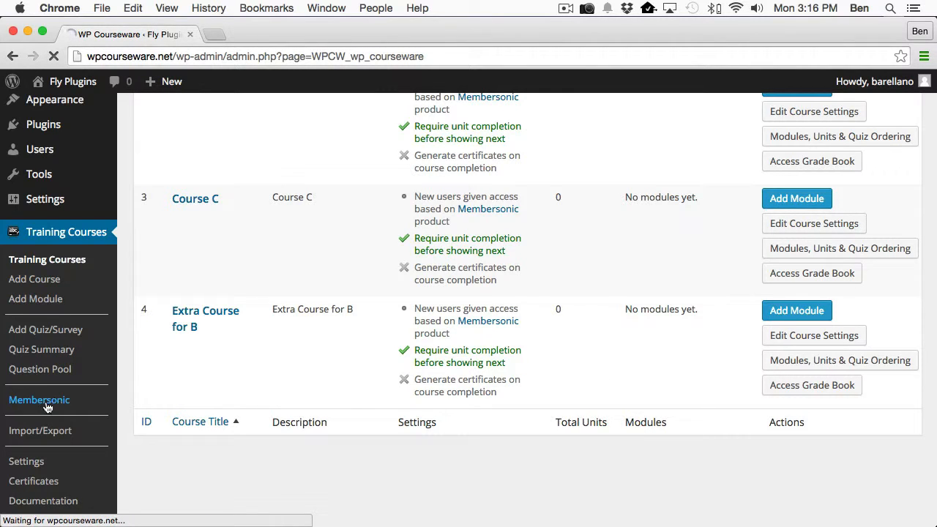
# Step: Show the Automatic Course Access Settings table mapping Products A, B and C to courses
pyautogui.click(38, 400)
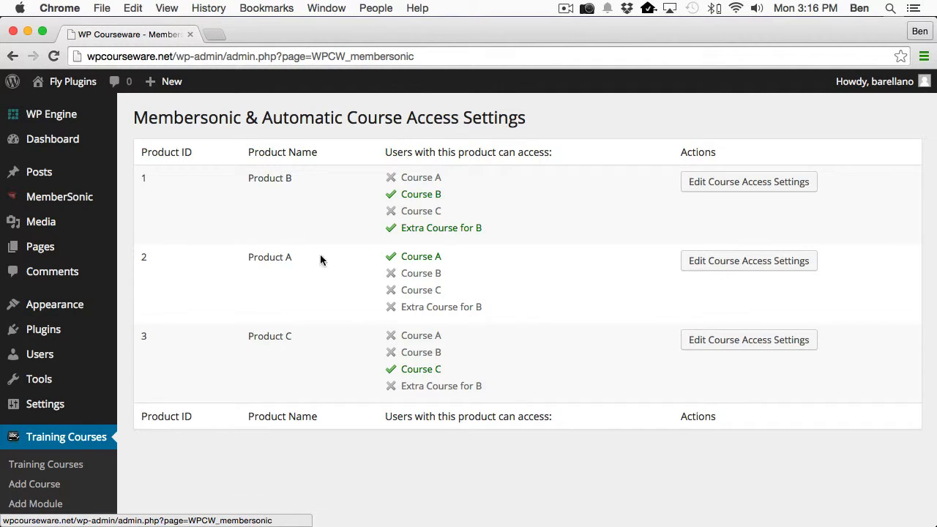
pyautogui.moveTo(266, 358)
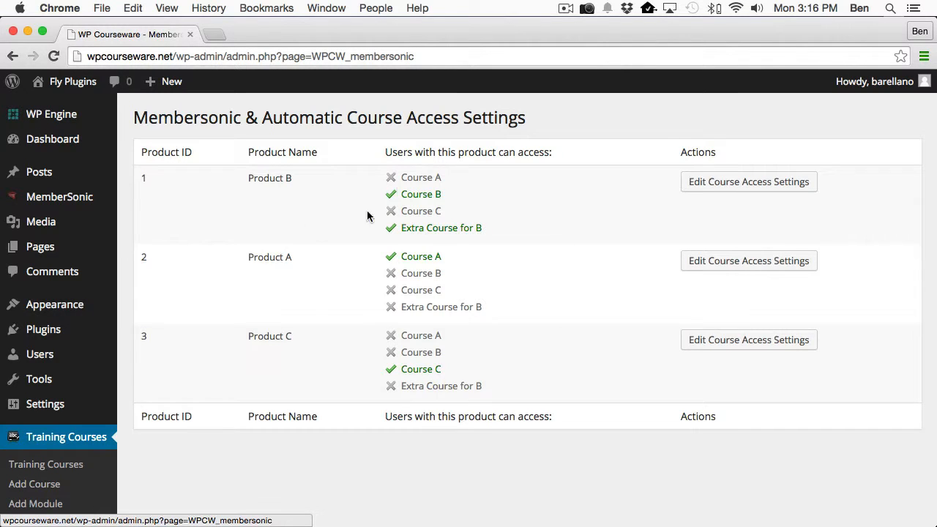
pyautogui.moveTo(517, 221)
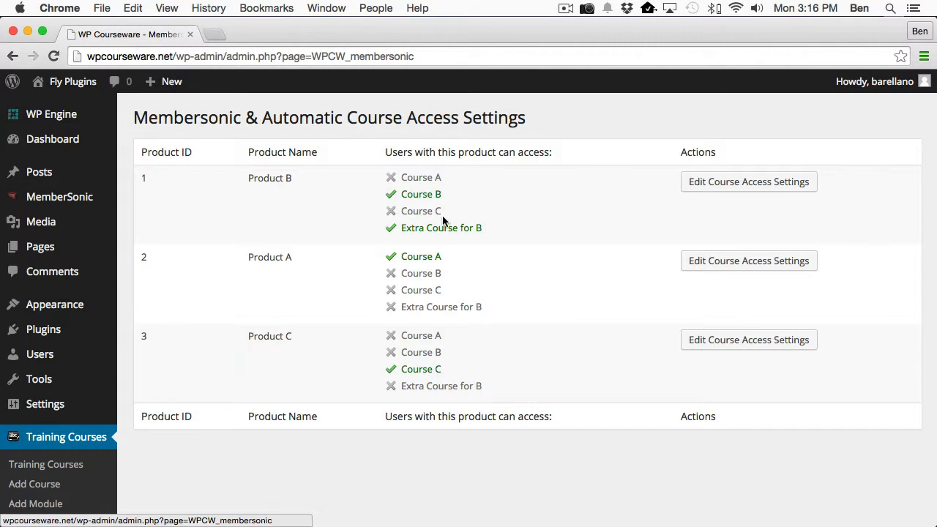
pyautogui.moveTo(369, 235)
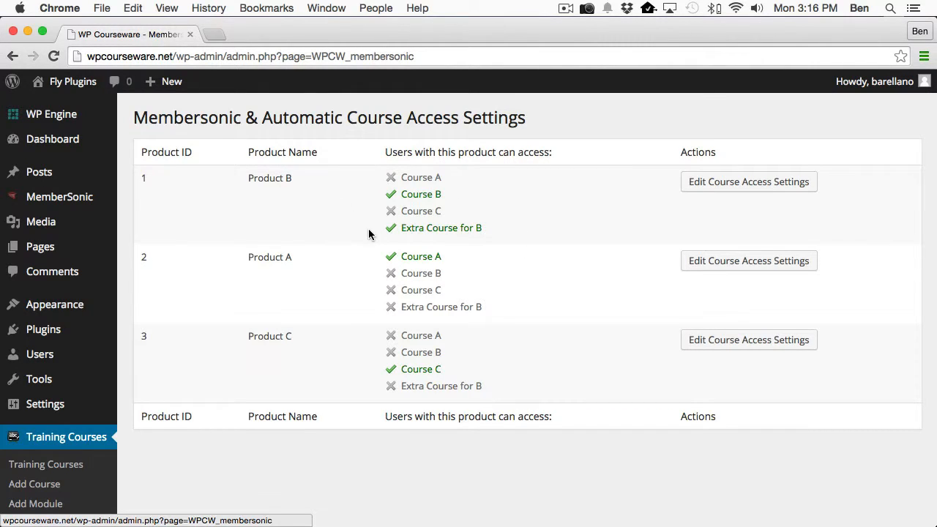
pyautogui.moveTo(437, 202)
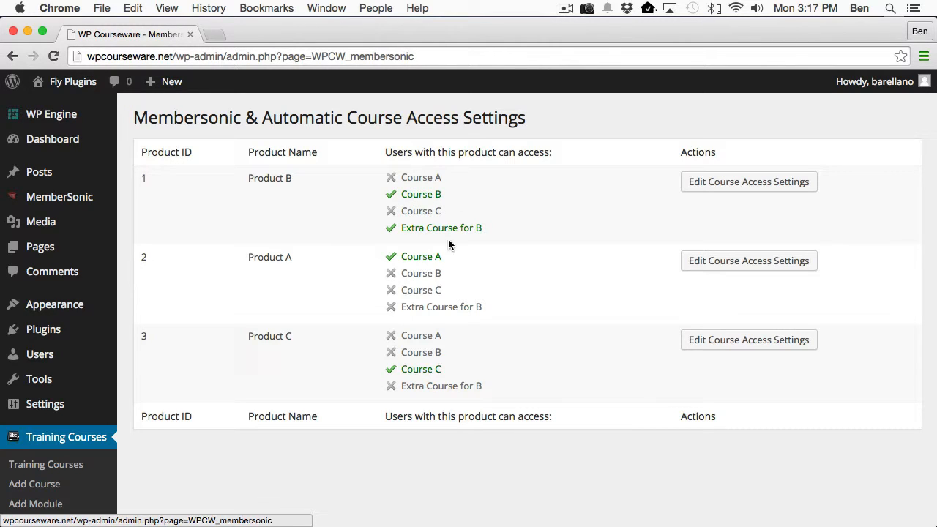
pyautogui.moveTo(429, 197)
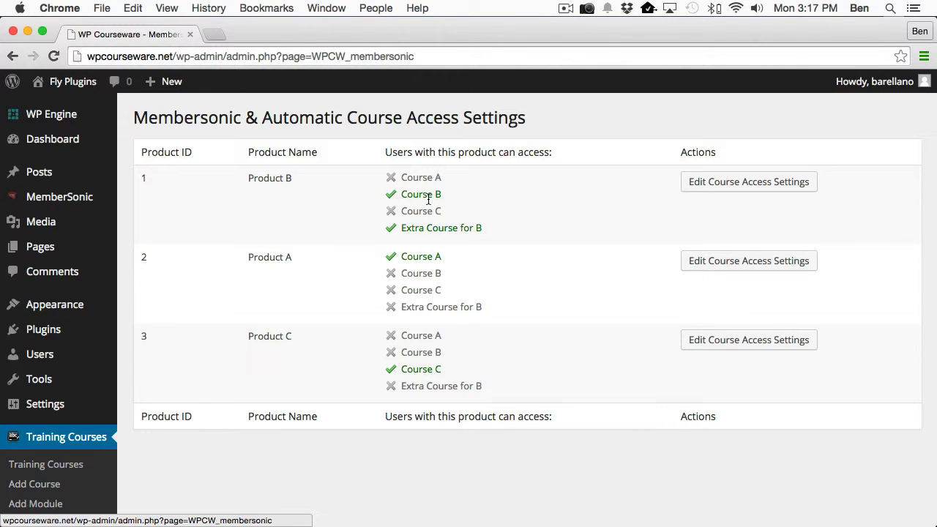
pyautogui.moveTo(492, 396)
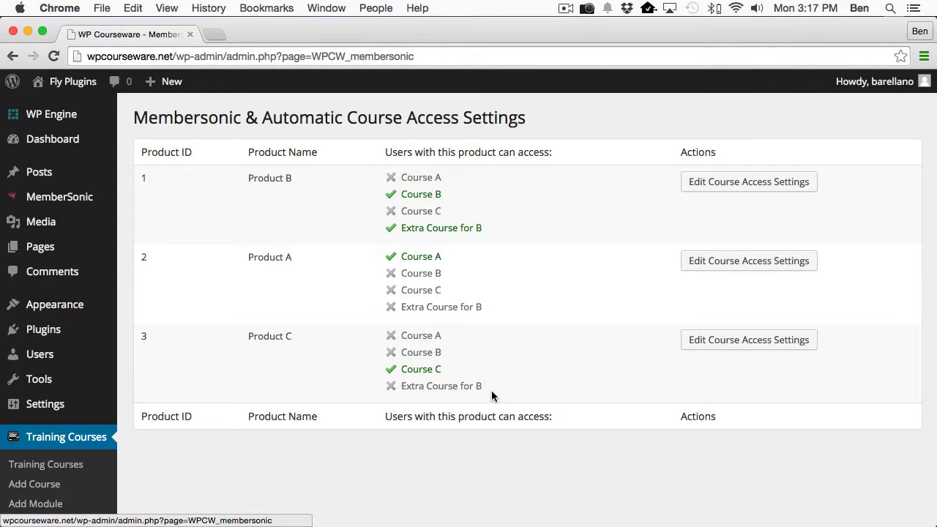
pyautogui.moveTo(630, 267)
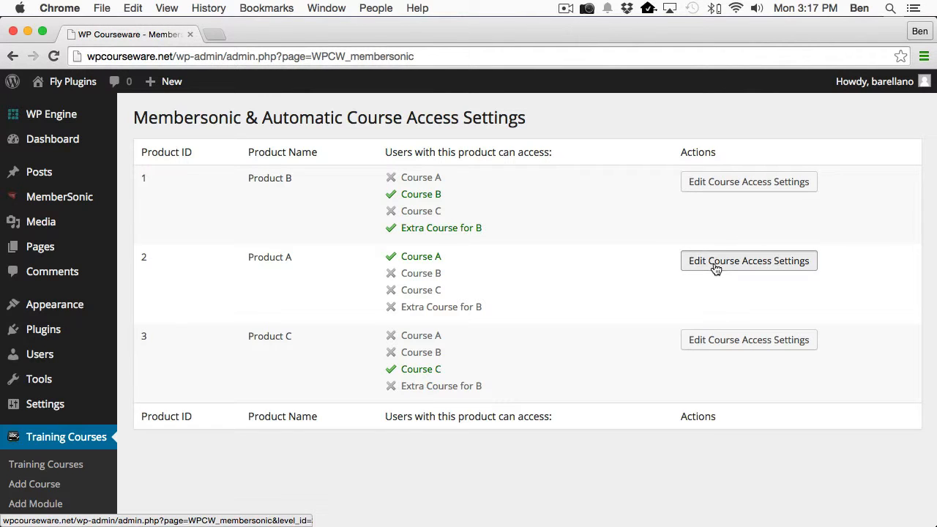
# Step: Save Product A's course access as Course A only and return to the access summary
pyautogui.click(748, 261)
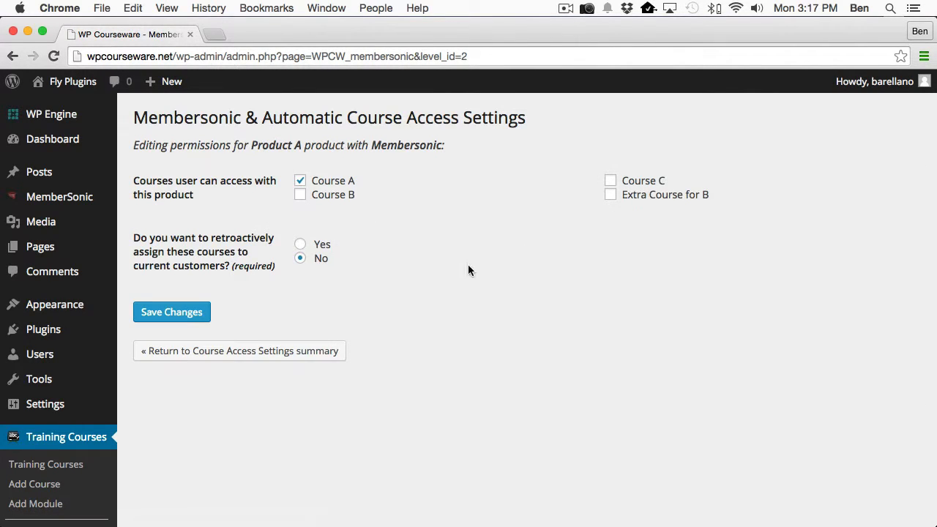
pyautogui.click(299, 193)
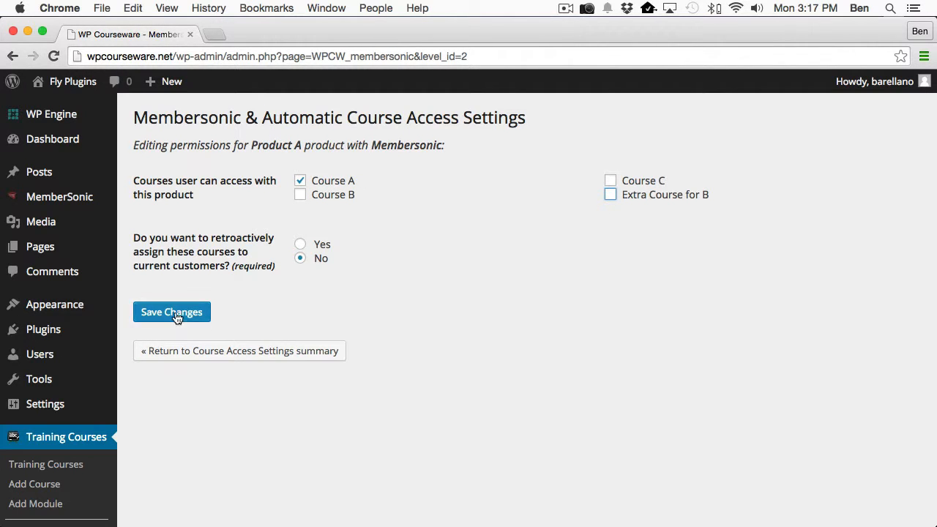
pyautogui.click(171, 312)
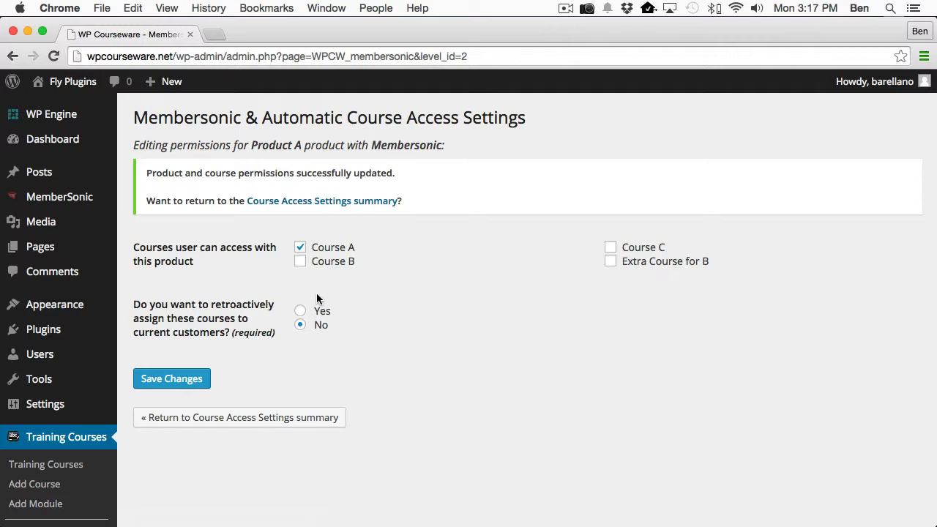
pyautogui.moveTo(357, 331)
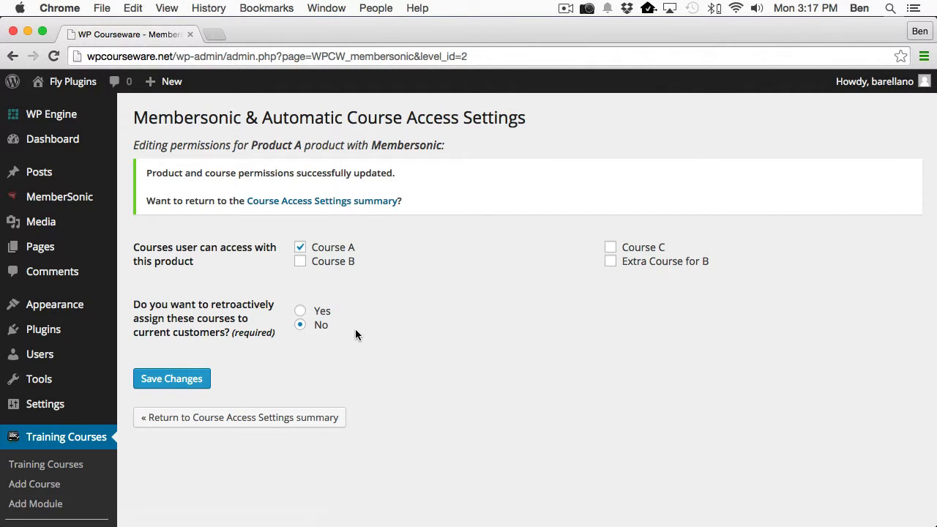
pyautogui.moveTo(349, 343)
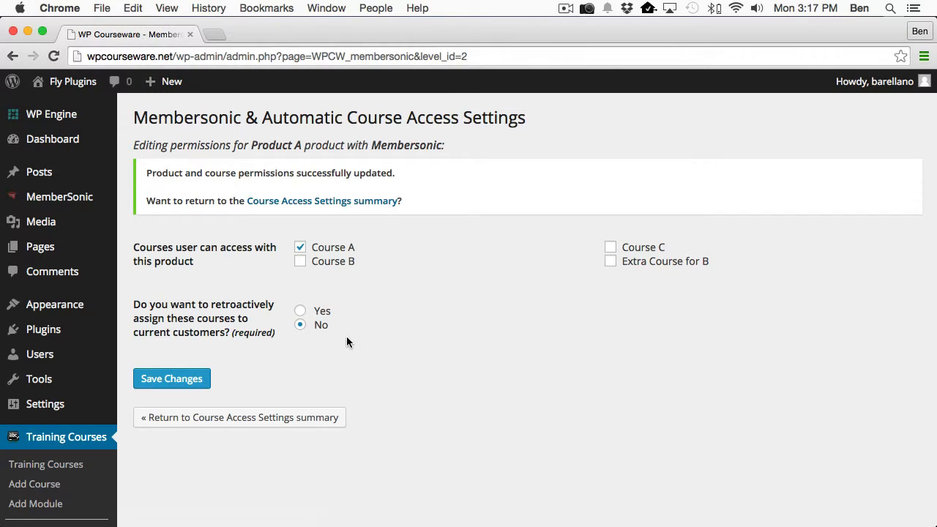
pyautogui.moveTo(342, 310)
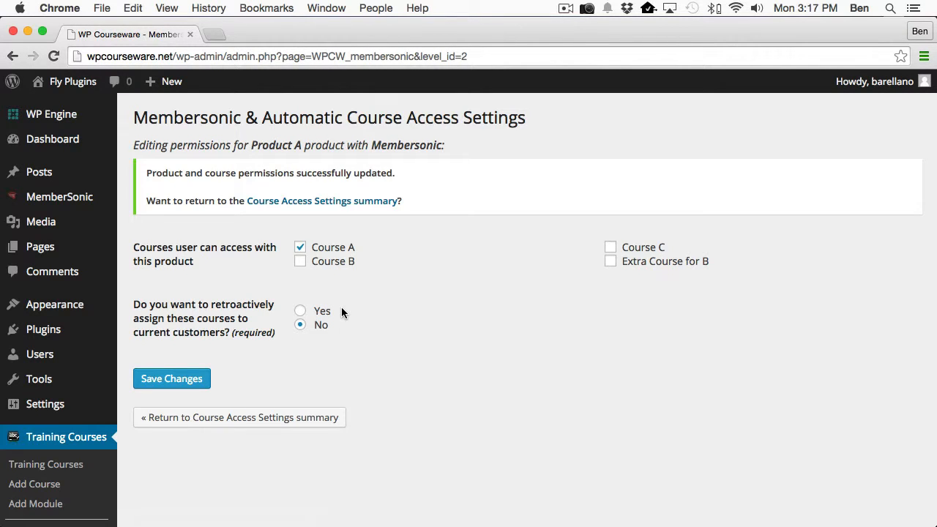
pyautogui.click(240, 418)
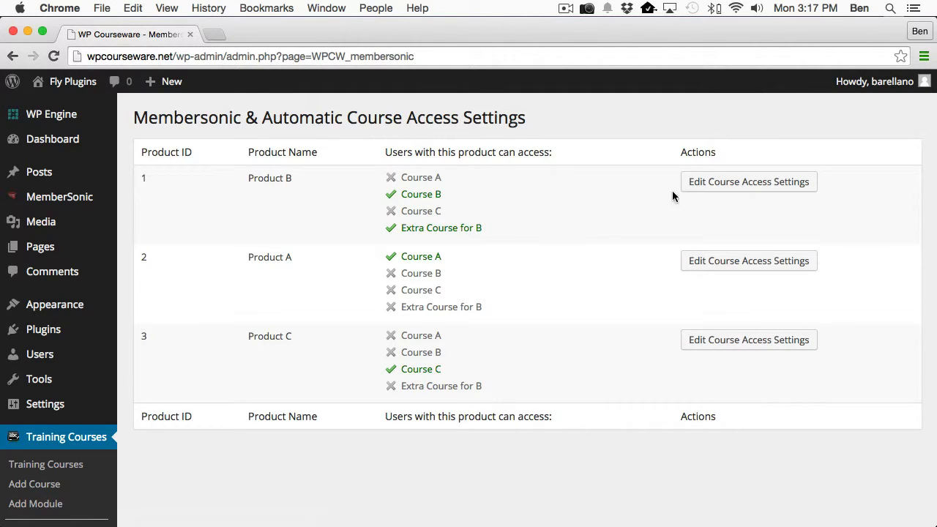
# Step: Remove Extra Course for B from Product B's access so it grants only Course B, and save
pyautogui.click(749, 182)
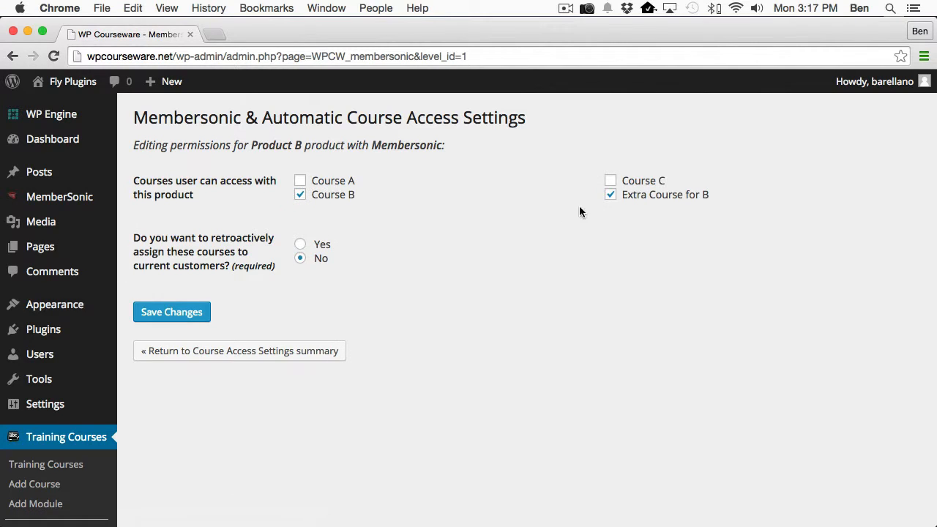
pyautogui.click(609, 193)
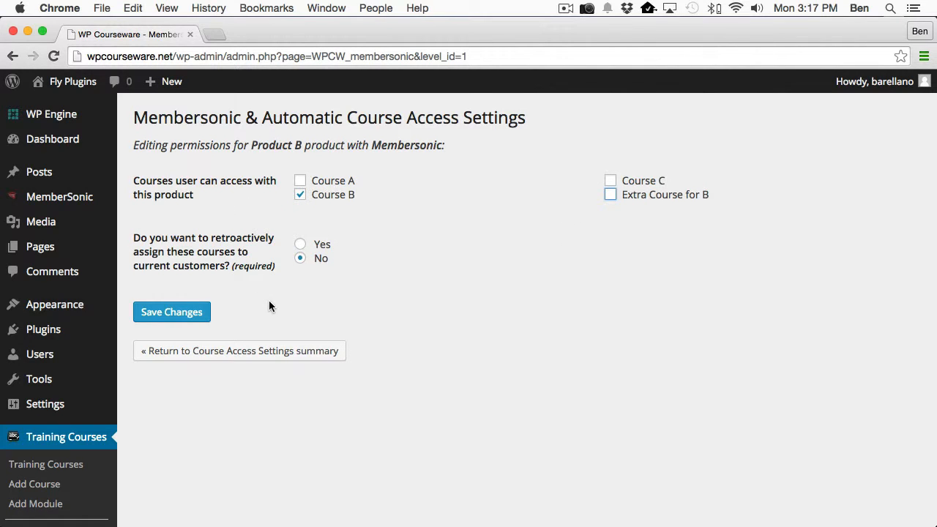
pyautogui.moveTo(176, 227)
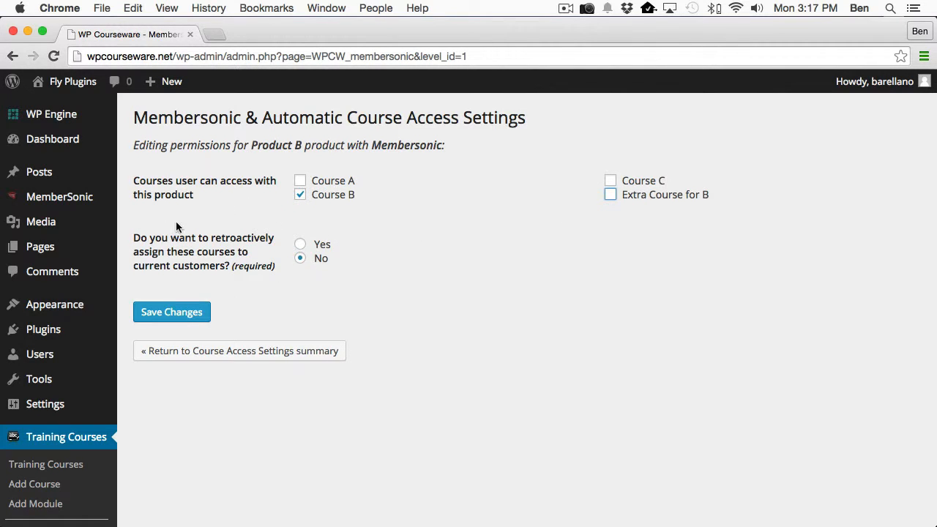
pyautogui.click(171, 312)
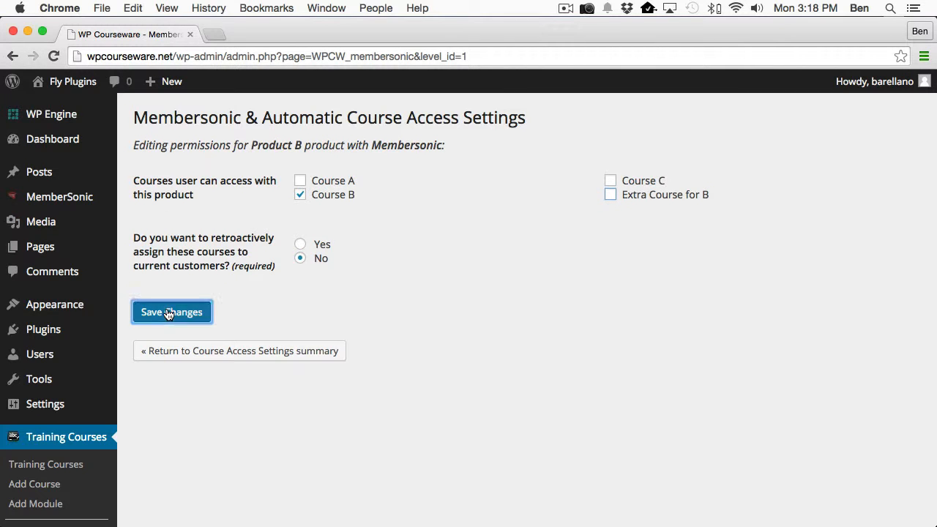
pyautogui.click(171, 312)
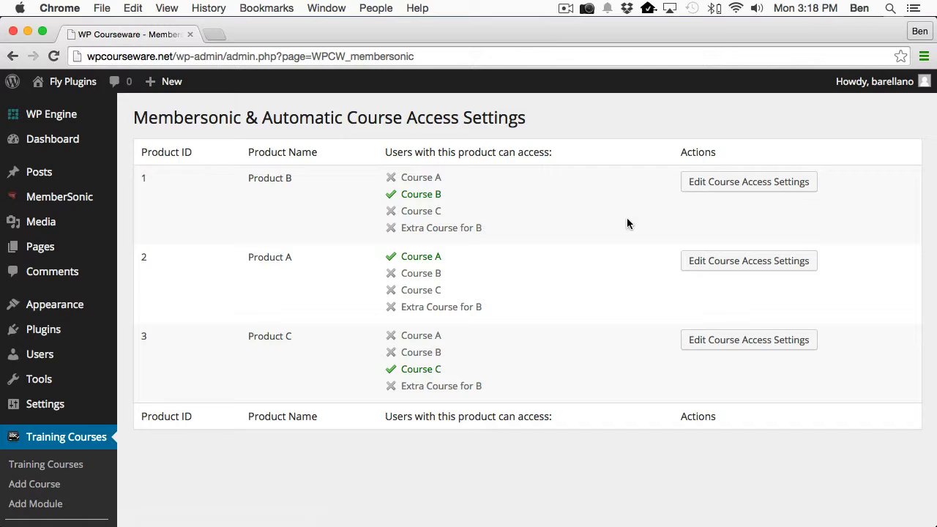
pyautogui.moveTo(287, 202)
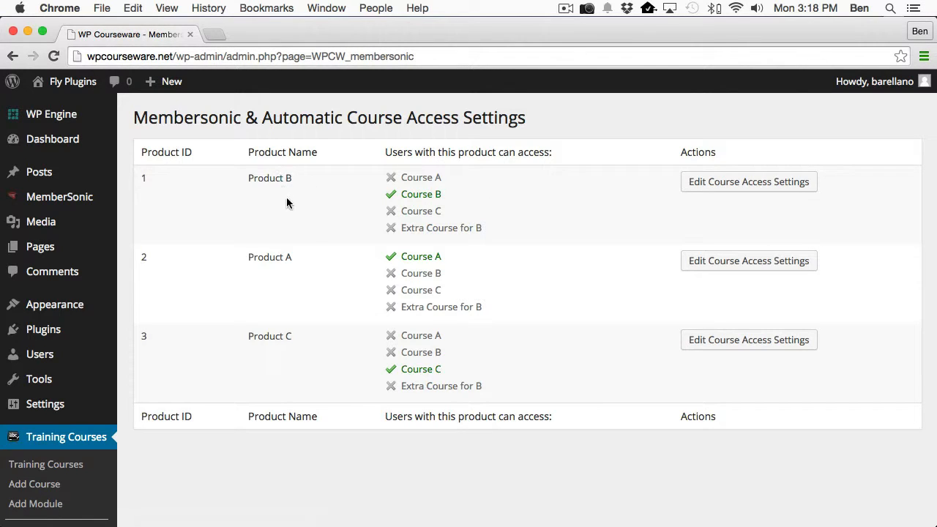
pyautogui.moveTo(313, 231)
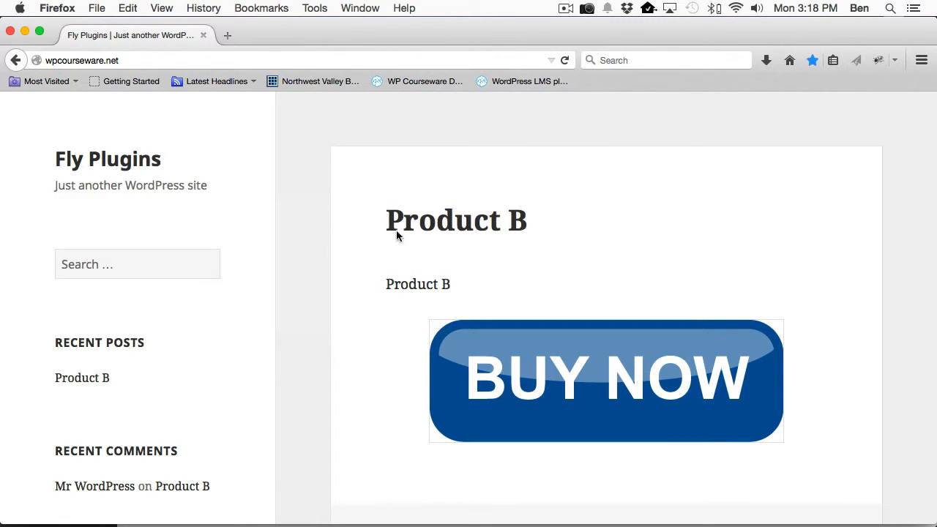
pyautogui.moveTo(612, 401)
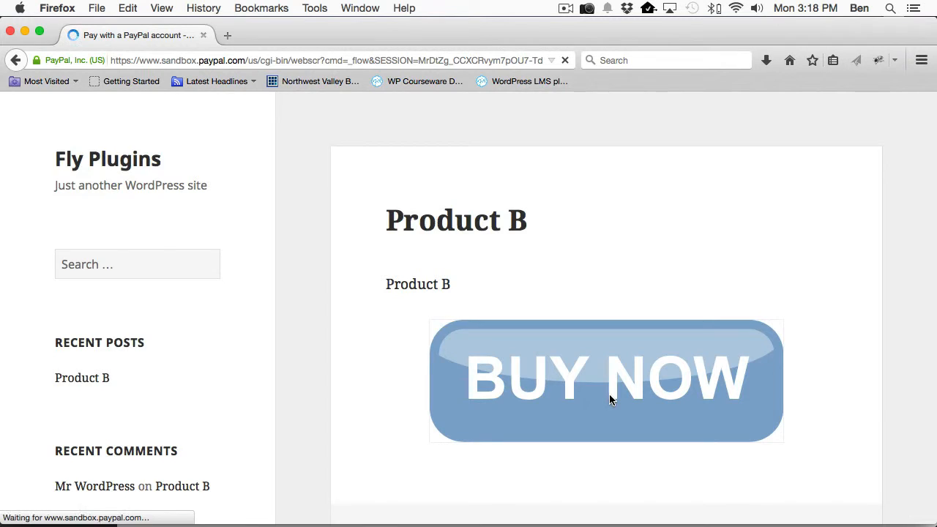
# Step: Buy Product B for $1.00 in PayPal Sandbox with the test buyer account and pay
pyautogui.click(611, 381)
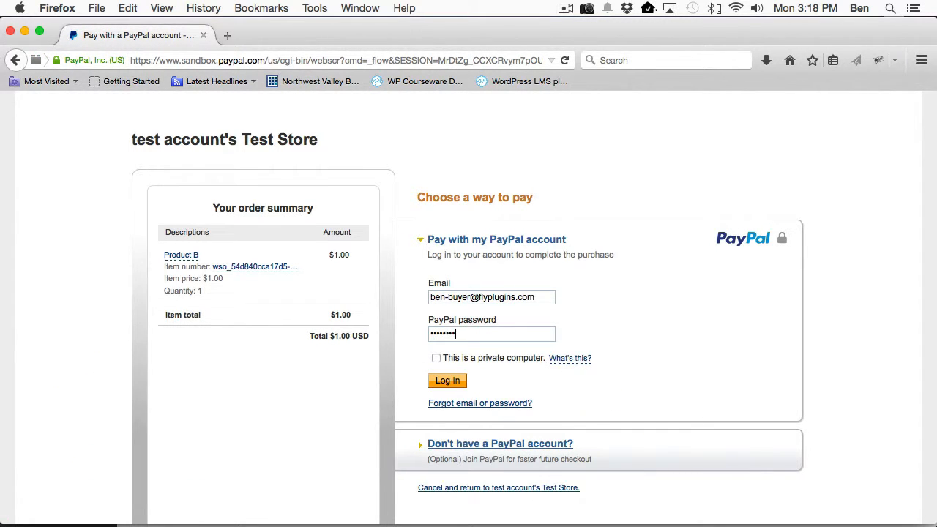
pyautogui.click(447, 381)
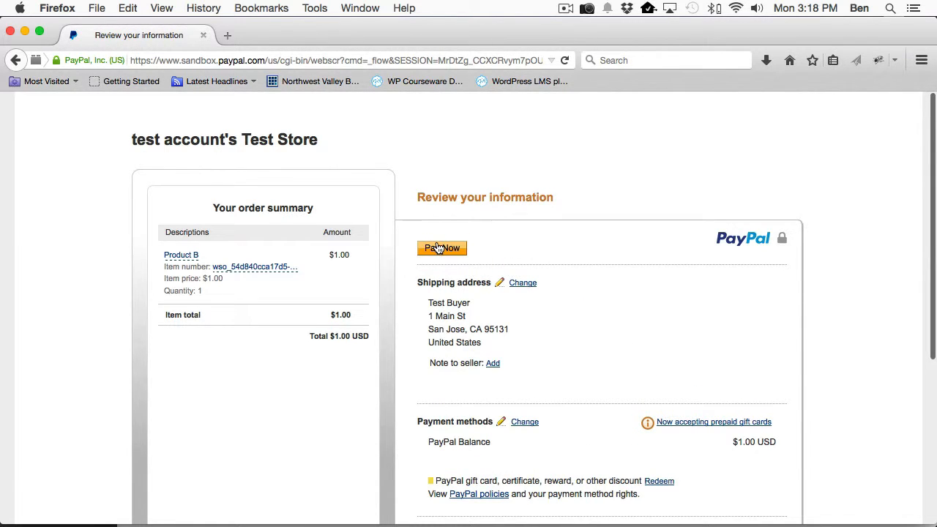
pyautogui.click(442, 247)
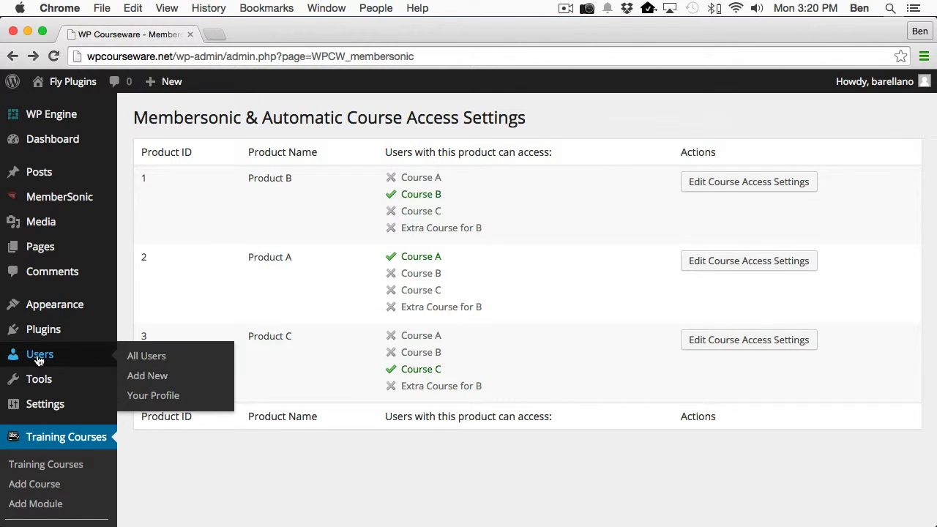
# Step: Show All Users to confirm ben-buyer is enrolled in Course B at 0% progress
pyautogui.click(146, 356)
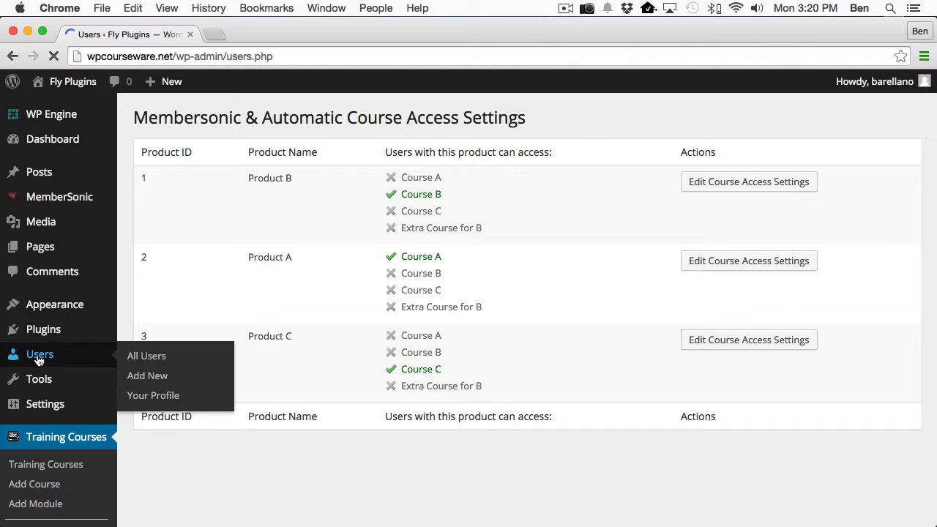
pyautogui.click(147, 356)
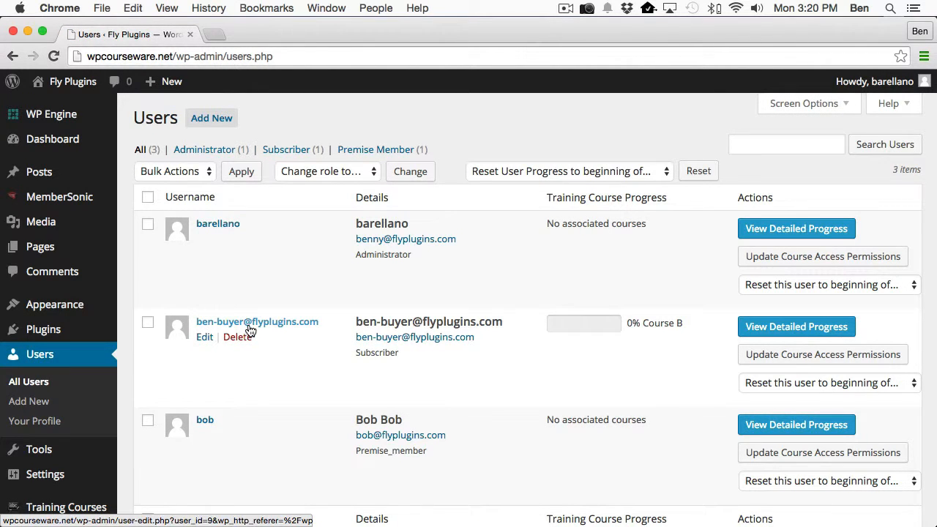
pyautogui.moveTo(629, 339)
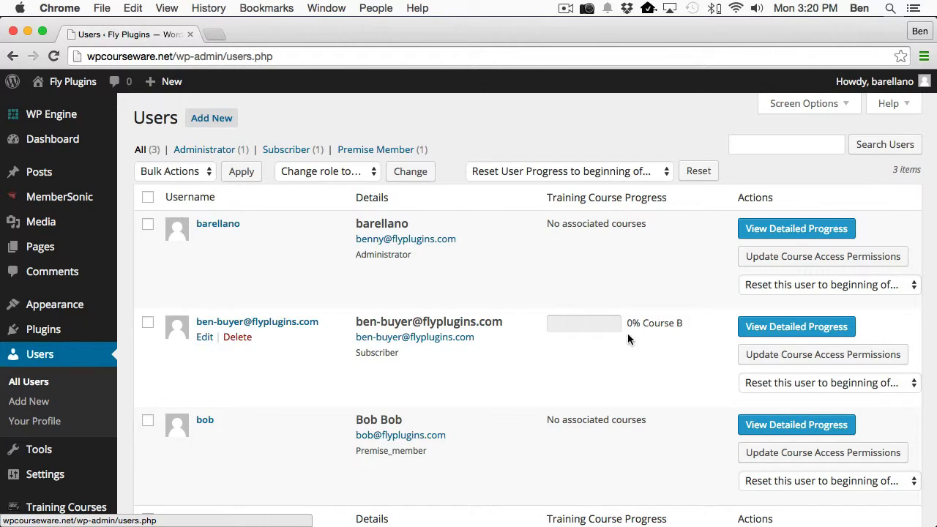
pyautogui.moveTo(679, 322)
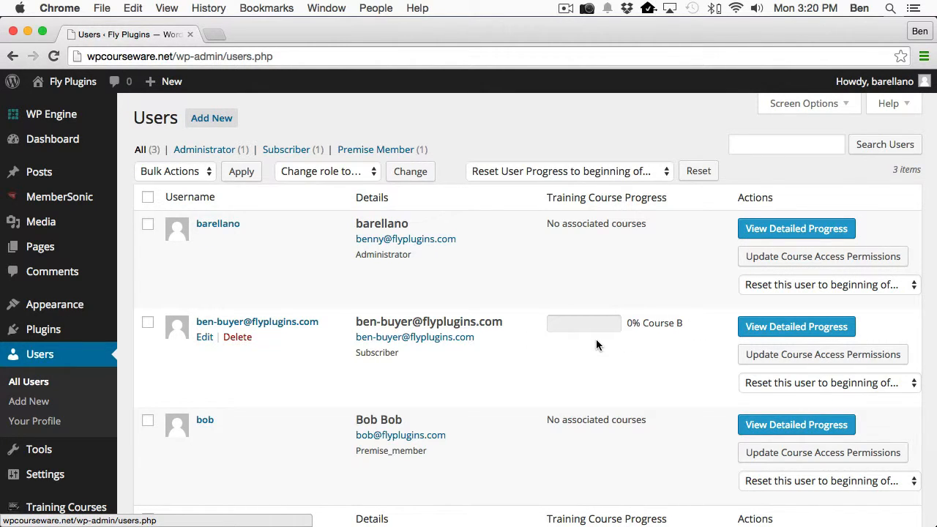
pyautogui.moveTo(603, 325)
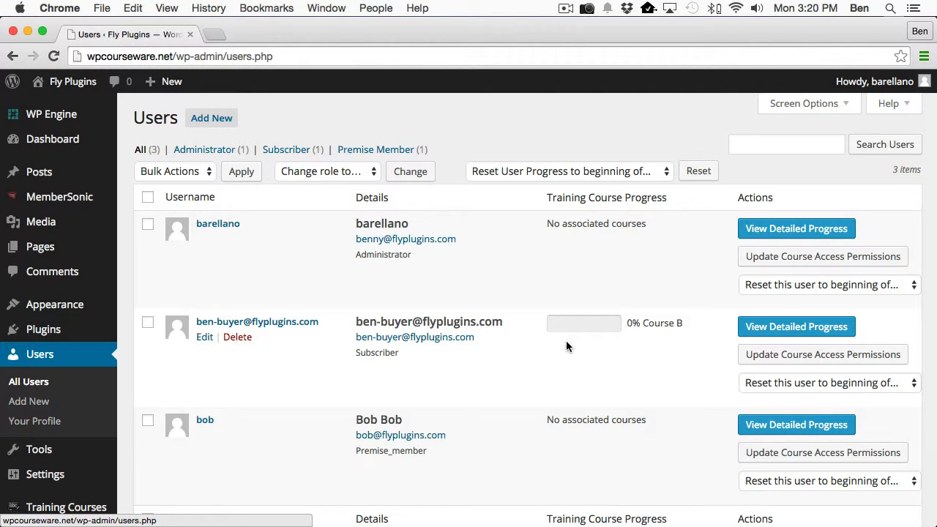
pyautogui.moveTo(284, 298)
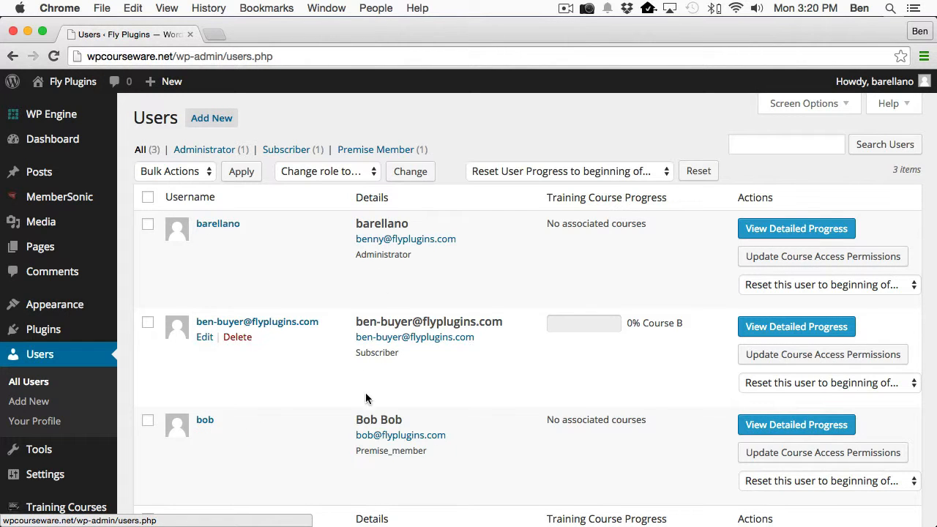
pyautogui.moveTo(495, 318)
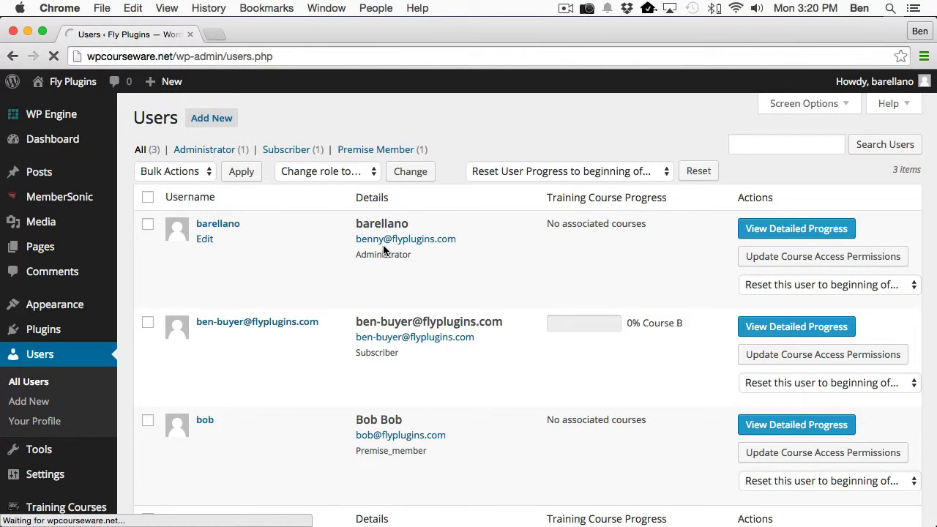
# Step: In MemberSonic Member Management, grant Bob Bob Product B access and update
pyautogui.click(53, 196)
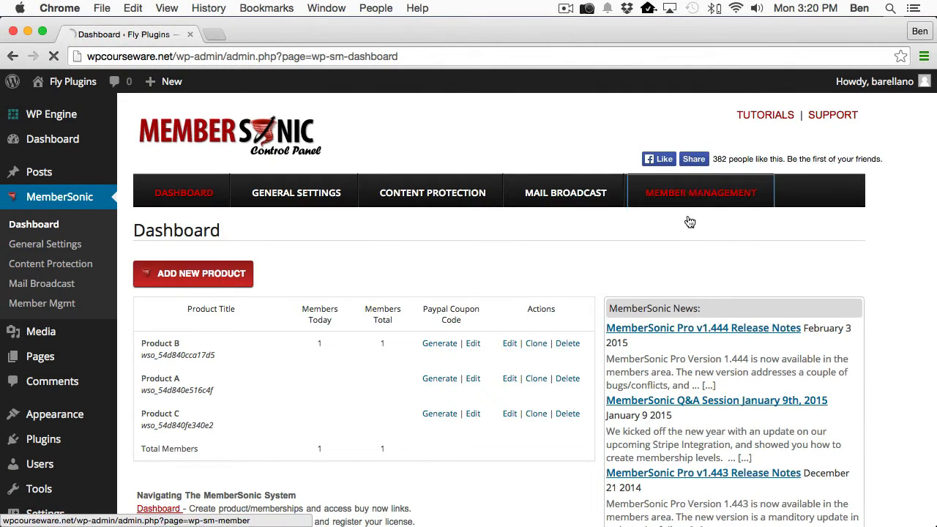
pyautogui.click(702, 192)
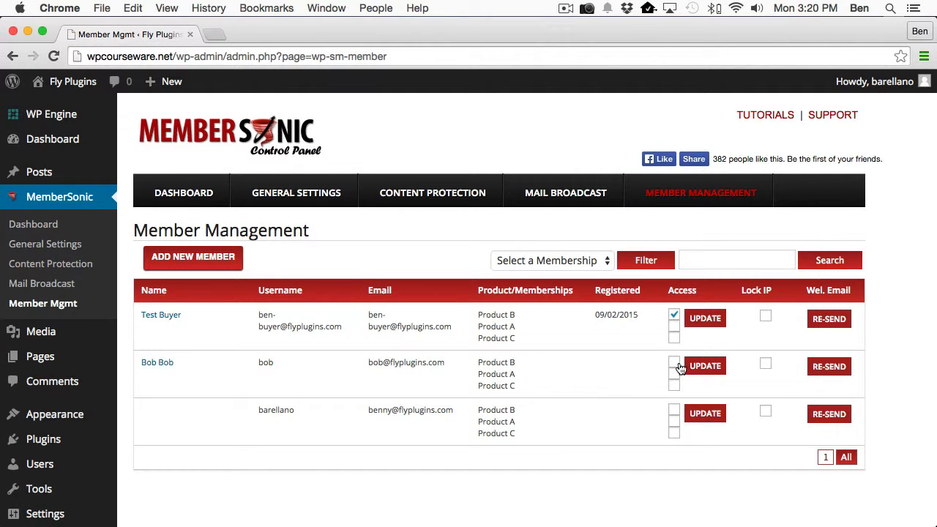
pyautogui.click(673, 366)
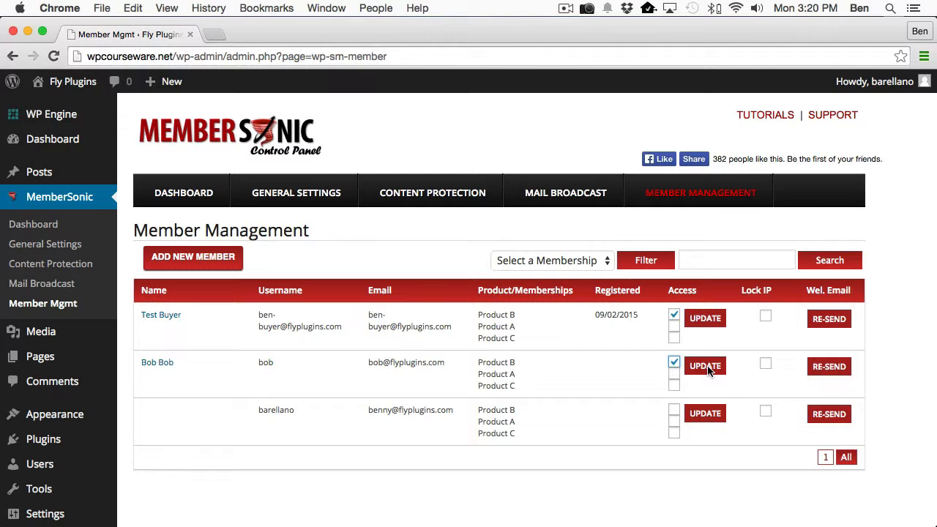
pyautogui.click(705, 366)
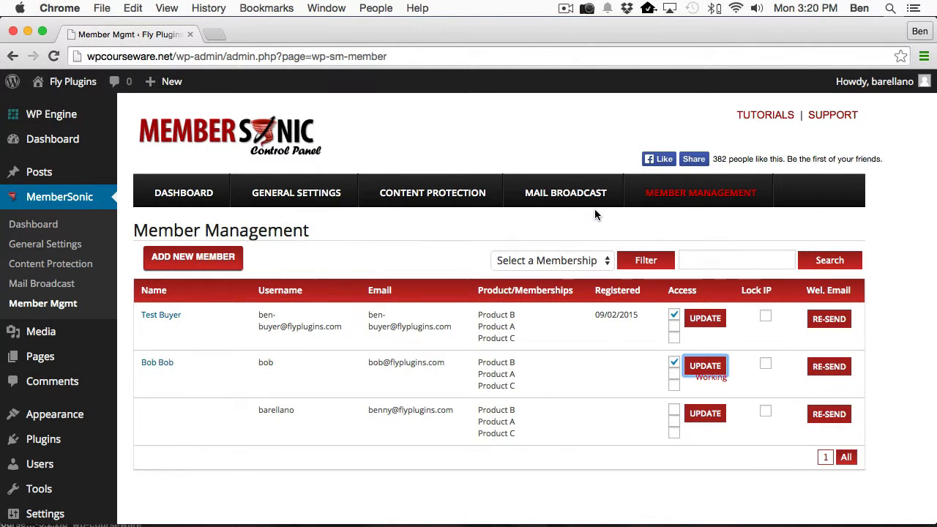
pyautogui.click(705, 366)
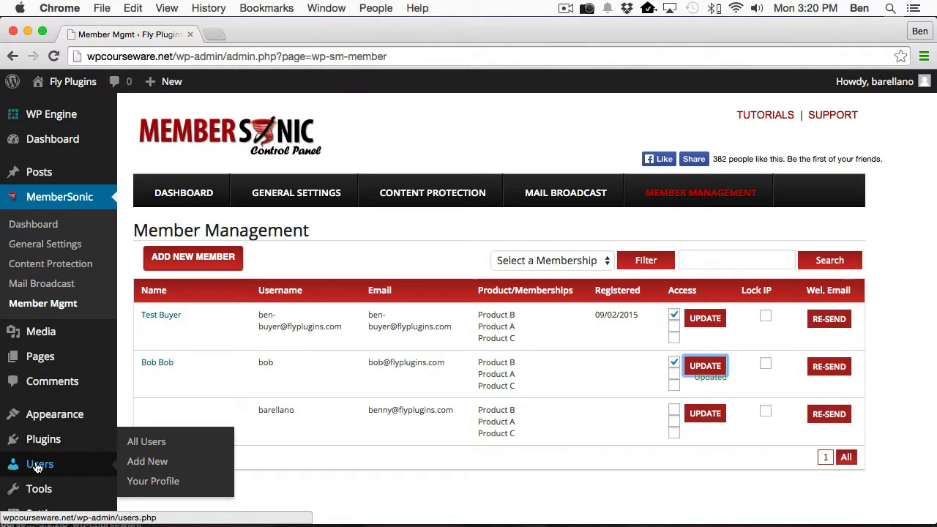
# Step: Show All Users to confirm Bob Bob is now enrolled in Course B at 0% progress
pyautogui.click(147, 442)
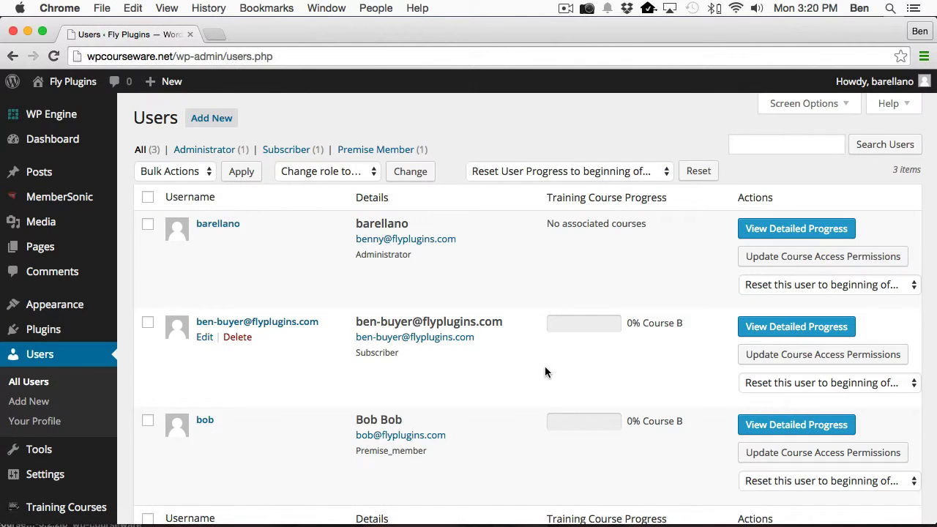
pyautogui.moveTo(530, 428)
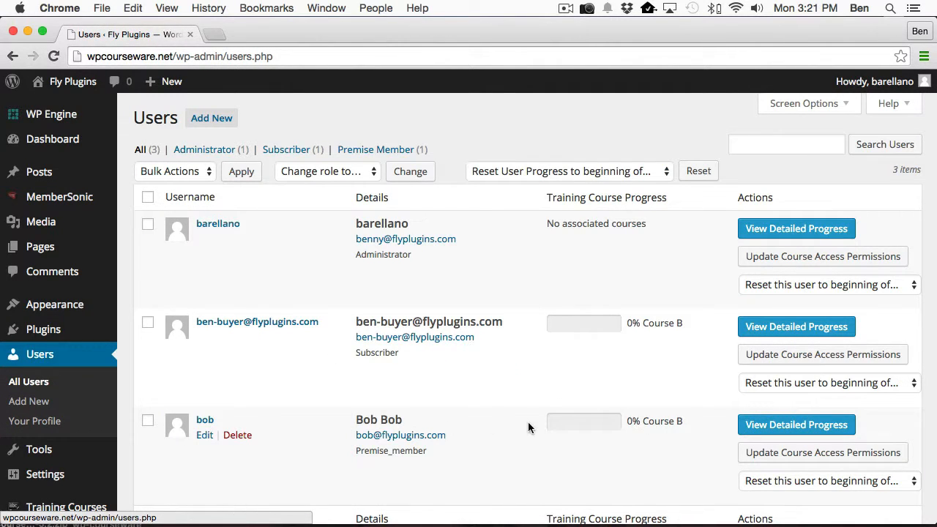
pyautogui.moveTo(236, 378)
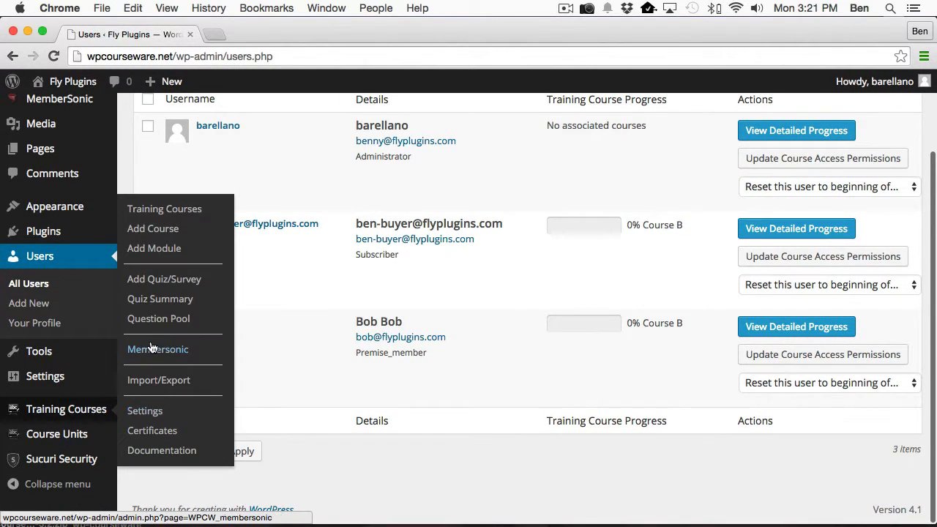
# Step: Tick Extra Course for B alongside Course B in Product B's course access settings
pyautogui.click(158, 348)
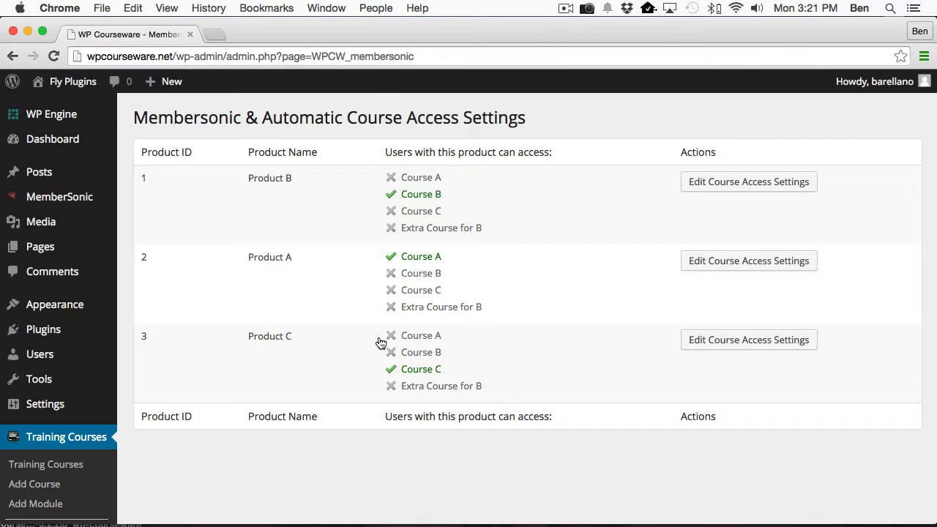
pyautogui.moveTo(744, 185)
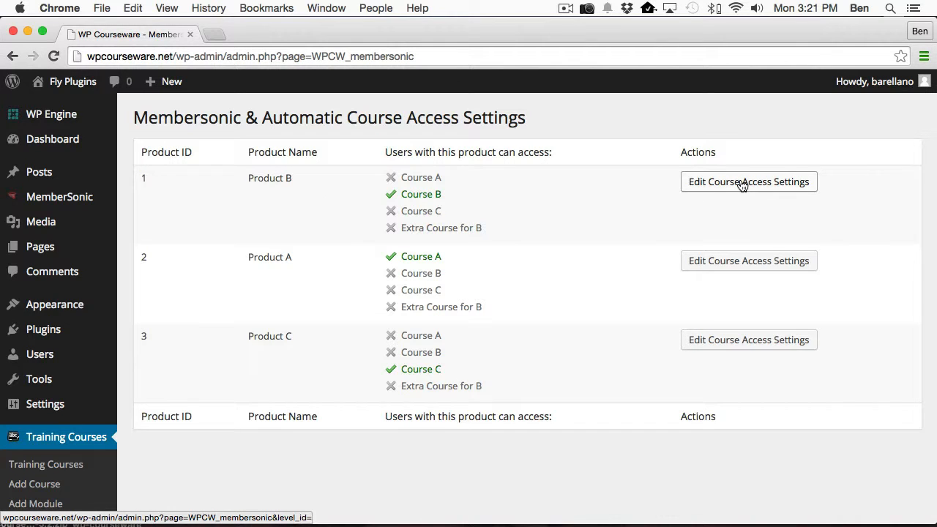
pyautogui.click(748, 181)
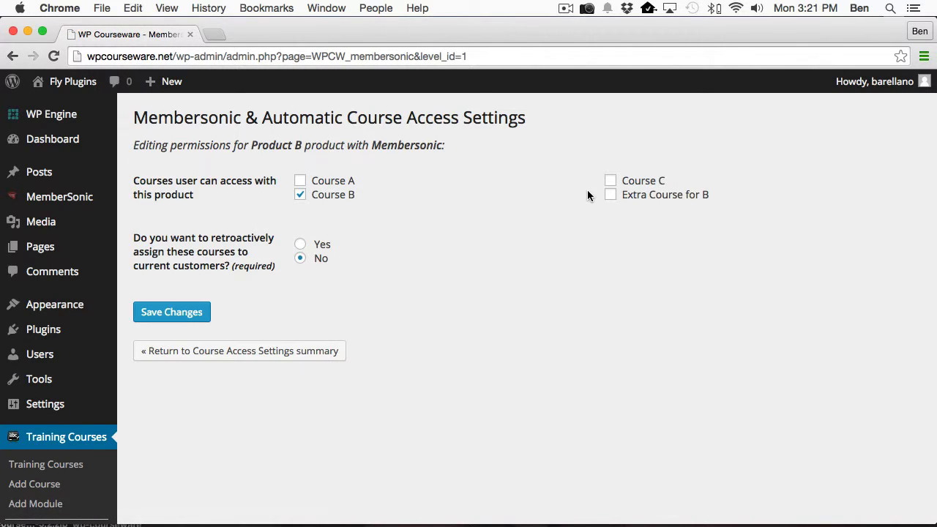
pyautogui.moveTo(489, 224)
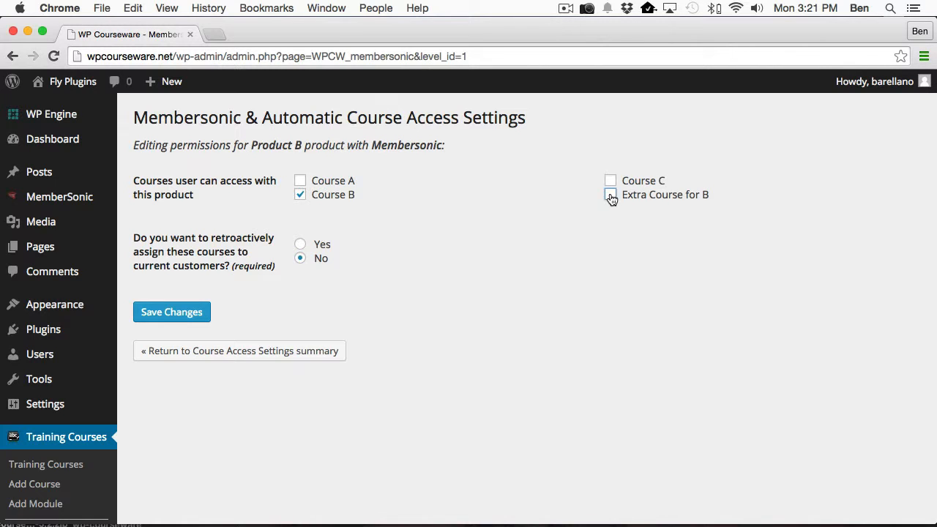
pyautogui.click(611, 194)
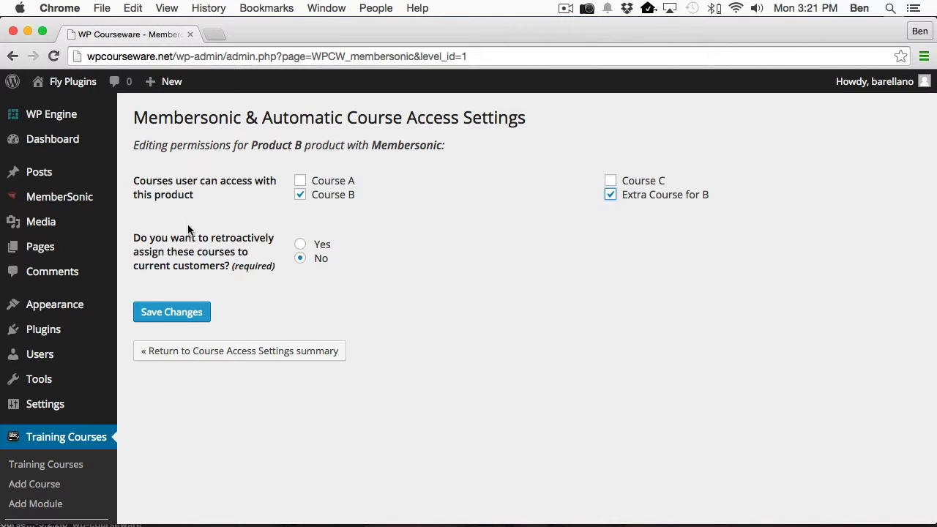
pyautogui.moveTo(287, 281)
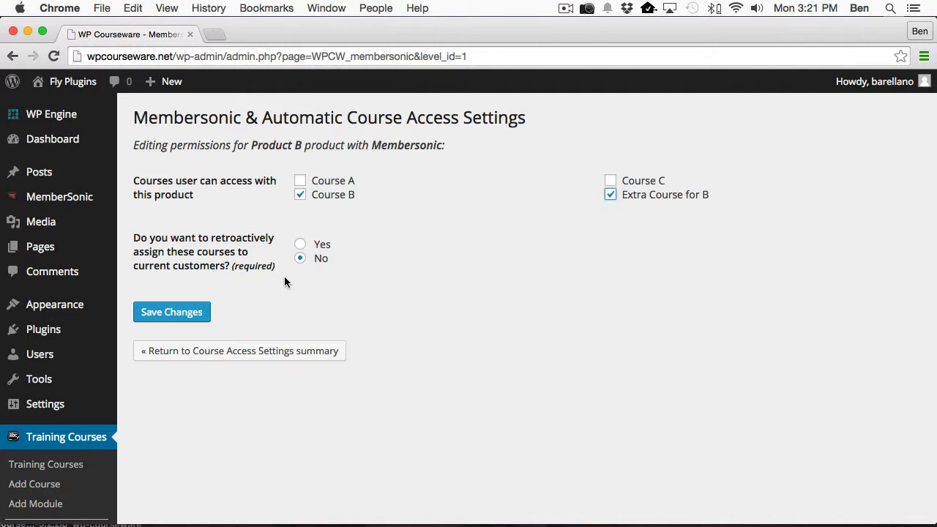
pyautogui.moveTo(178, 255)
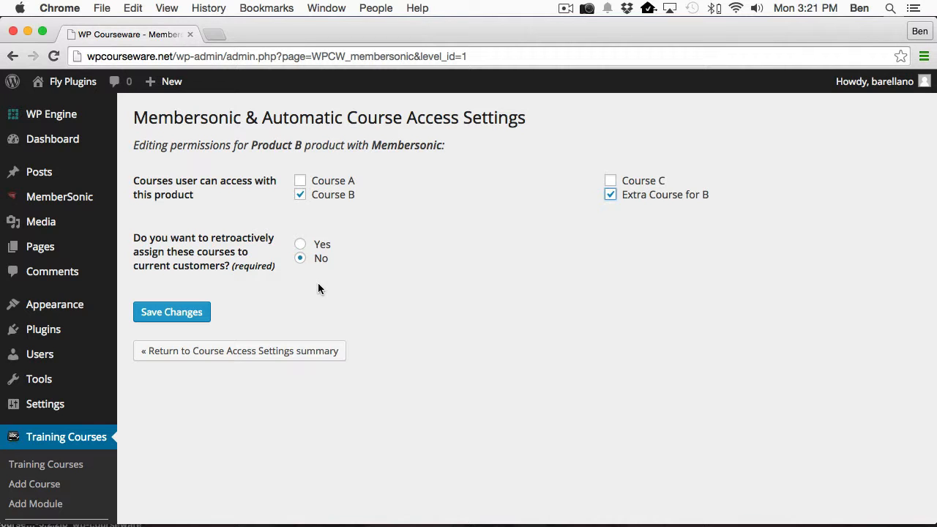
pyautogui.moveTo(381, 281)
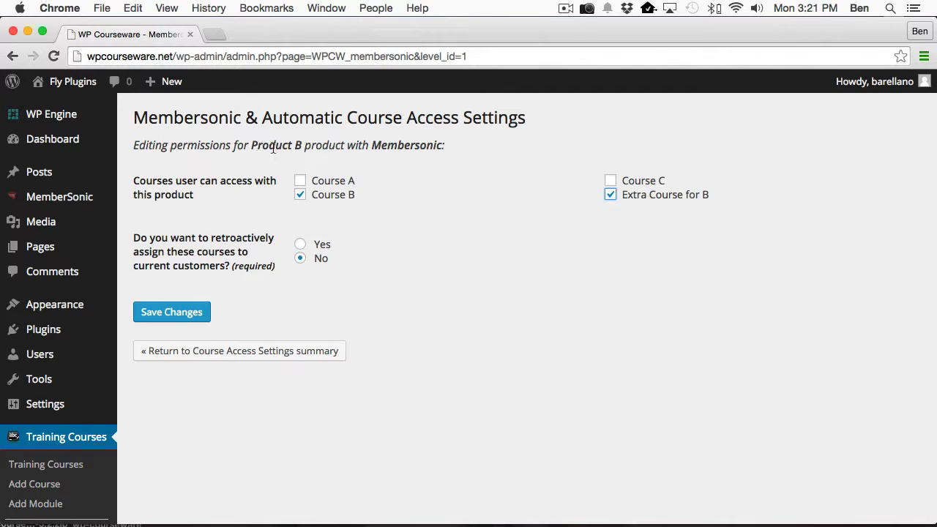
pyautogui.moveTo(329, 193)
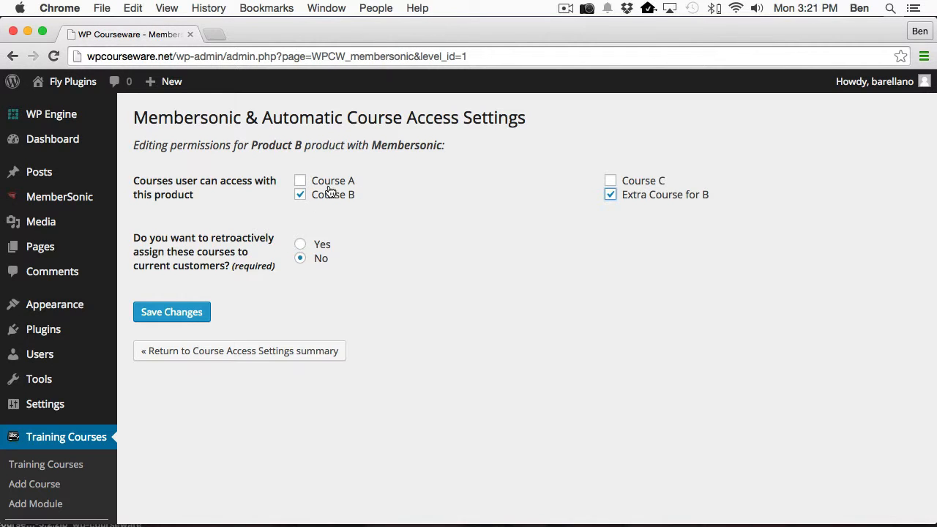
pyautogui.moveTo(391, 208)
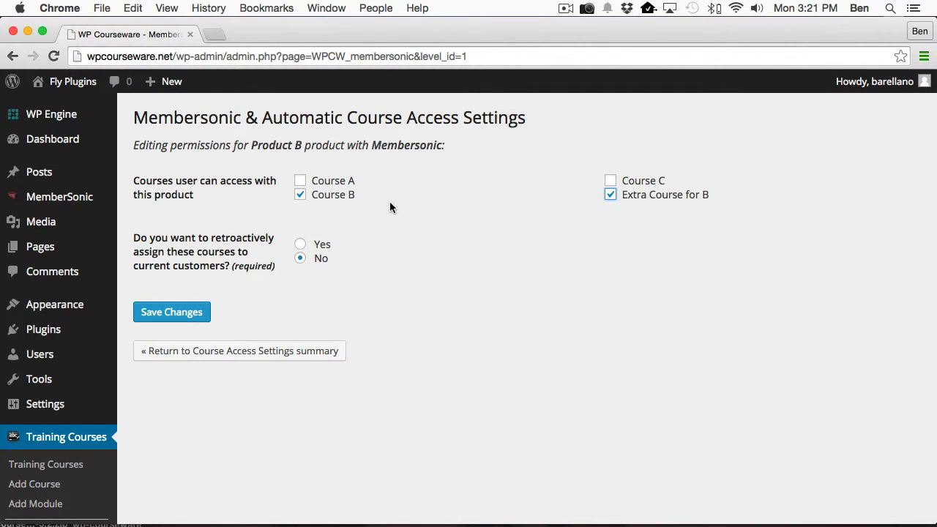
pyautogui.moveTo(369, 217)
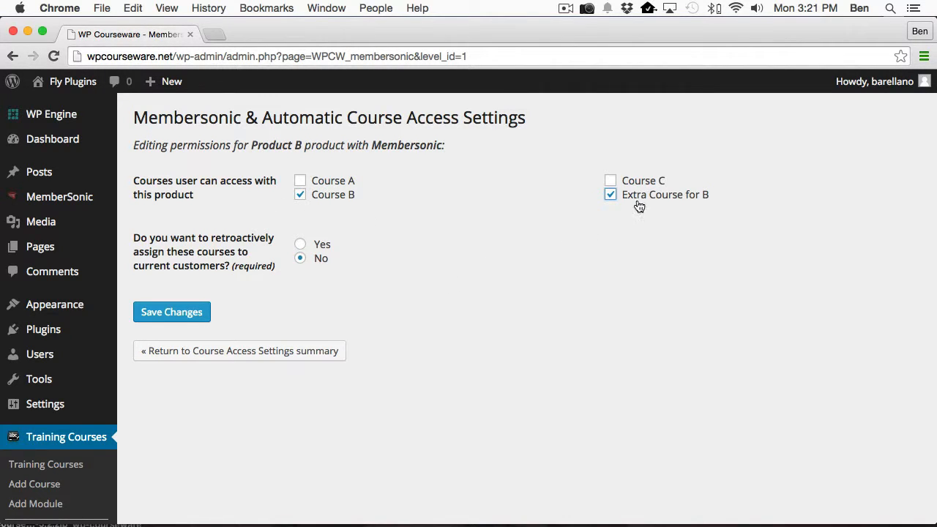
pyautogui.moveTo(375, 176)
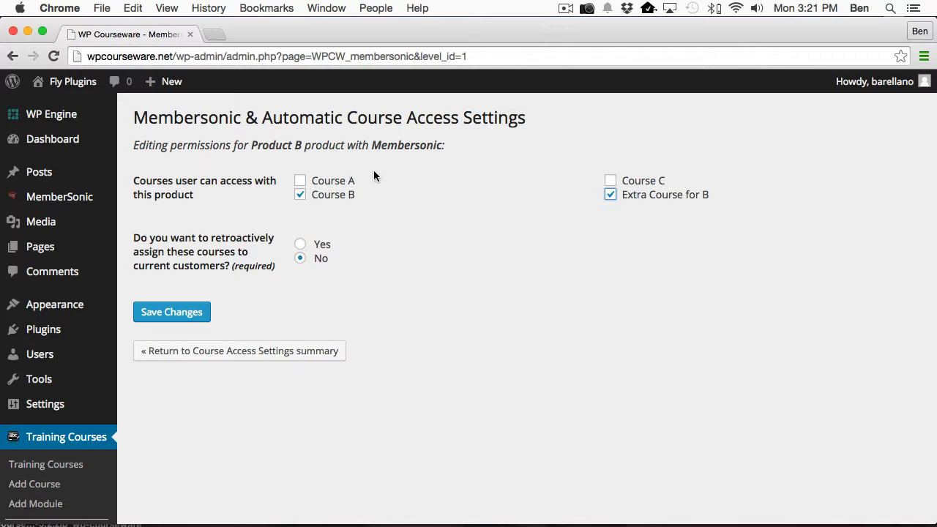
pyautogui.moveTo(286, 199)
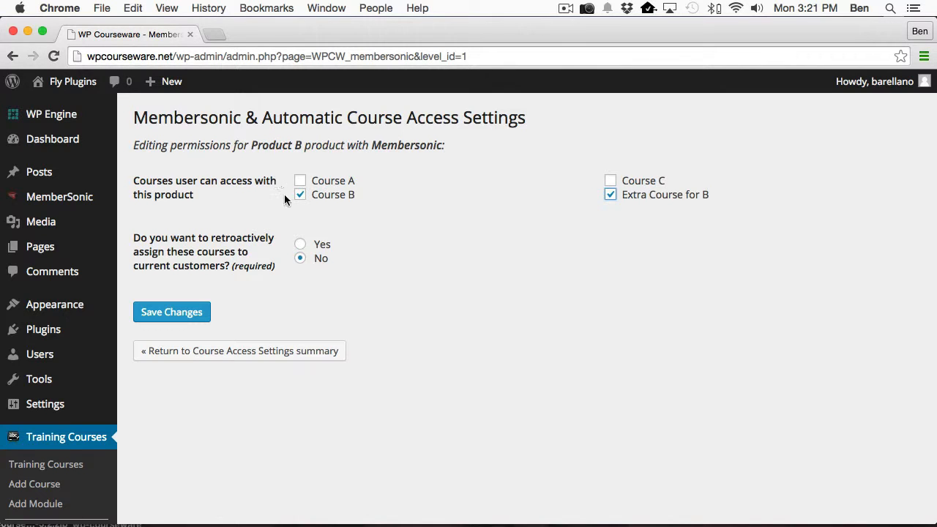
pyautogui.moveTo(303, 209)
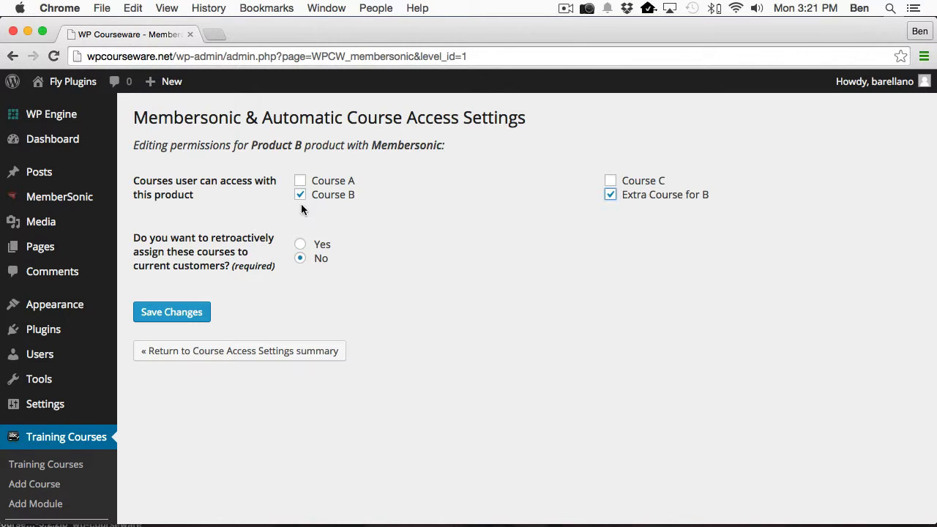
# Step: Set retroactive assignment to current customers to Yes and save Product B's permissions
pyautogui.click(300, 243)
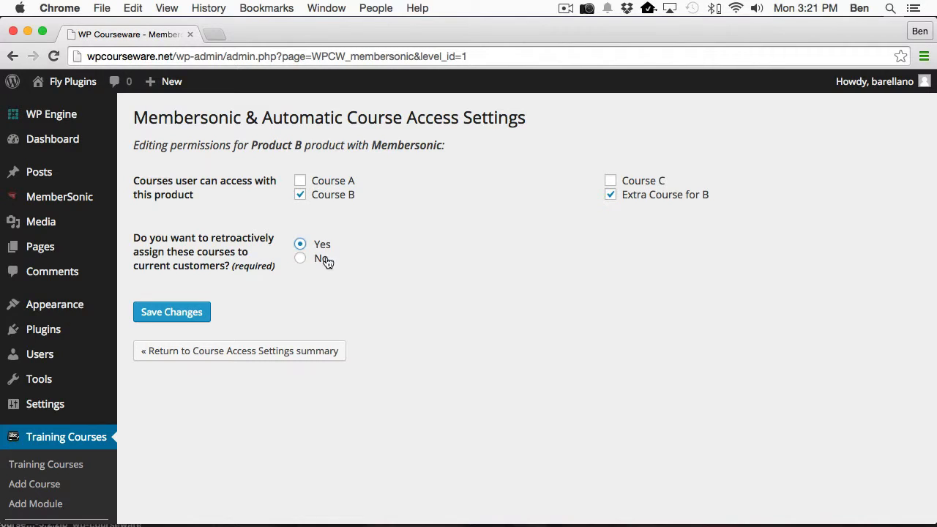
pyautogui.click(609, 193)
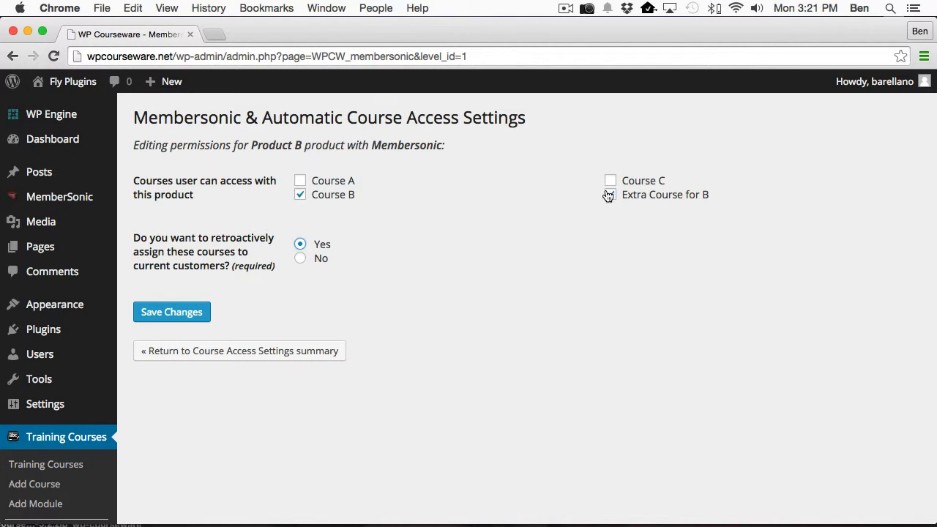
pyautogui.click(609, 193)
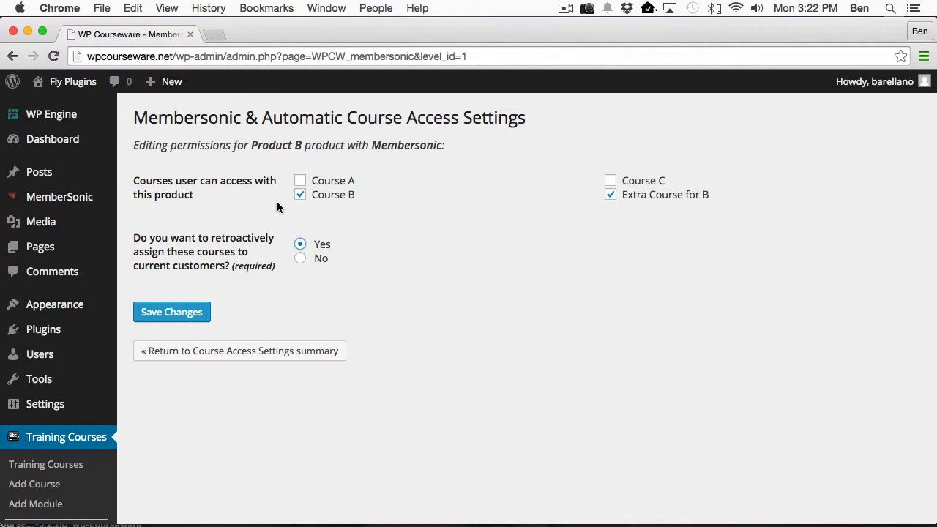
pyautogui.moveTo(355, 224)
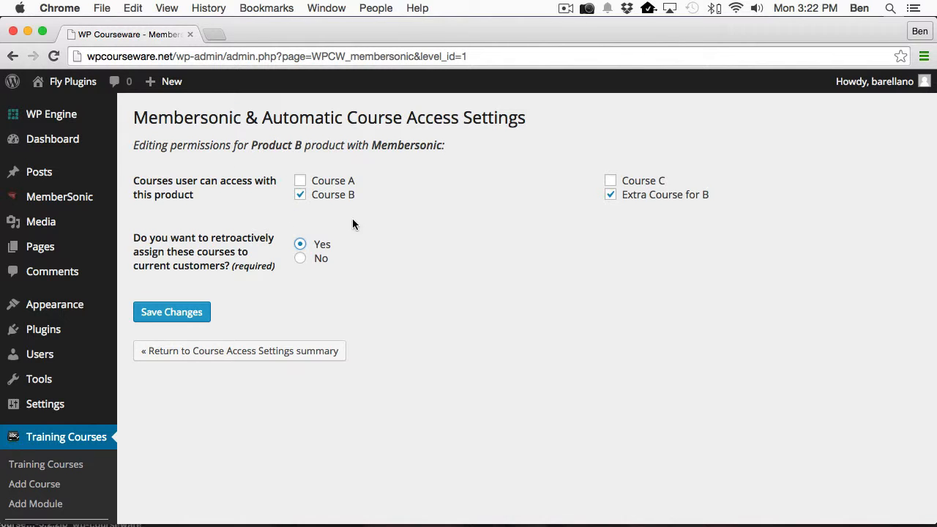
pyautogui.moveTo(637, 219)
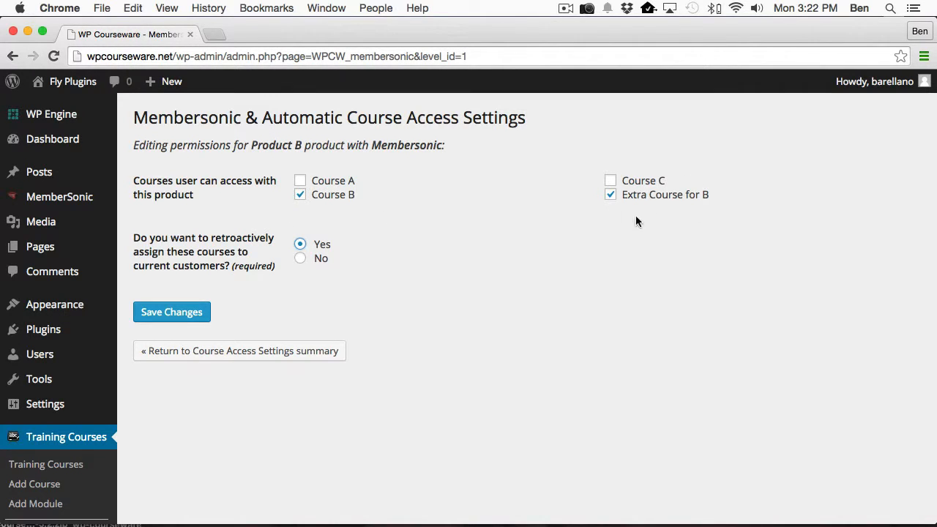
pyautogui.moveTo(284, 296)
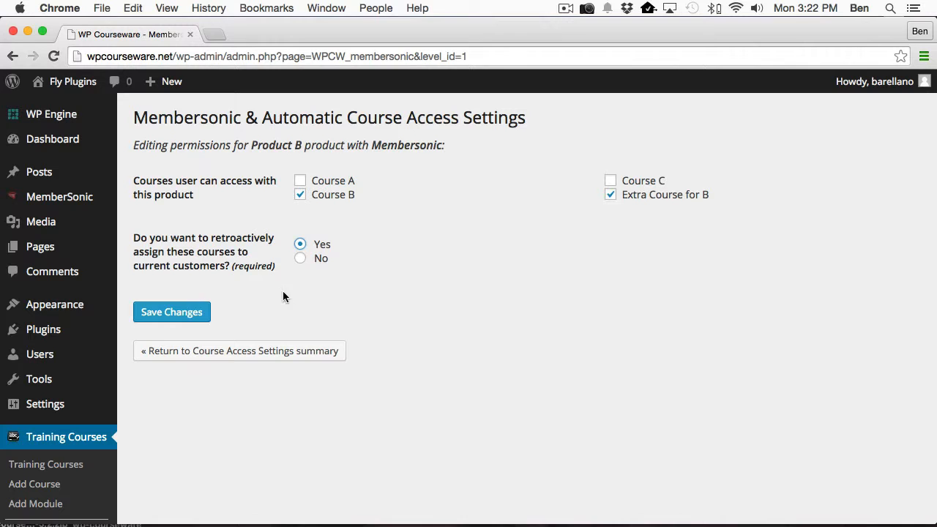
pyautogui.click(171, 312)
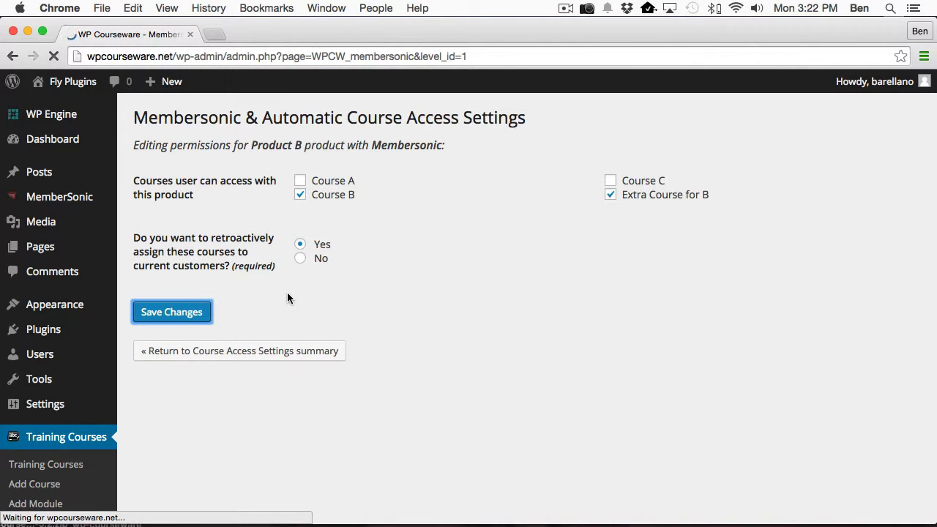
# Step: After the enrollment success messages, go to the All Users list to verify
pyautogui.click(172, 312)
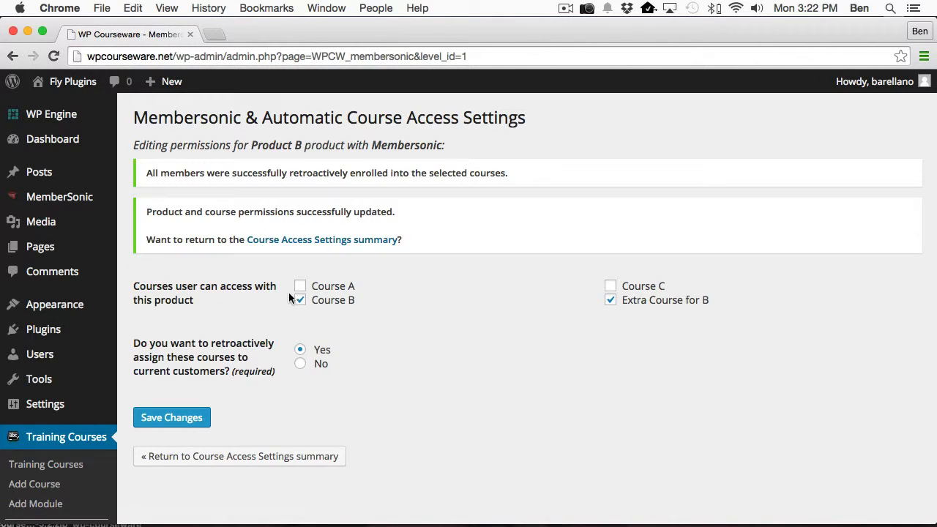
pyautogui.moveTo(445, 325)
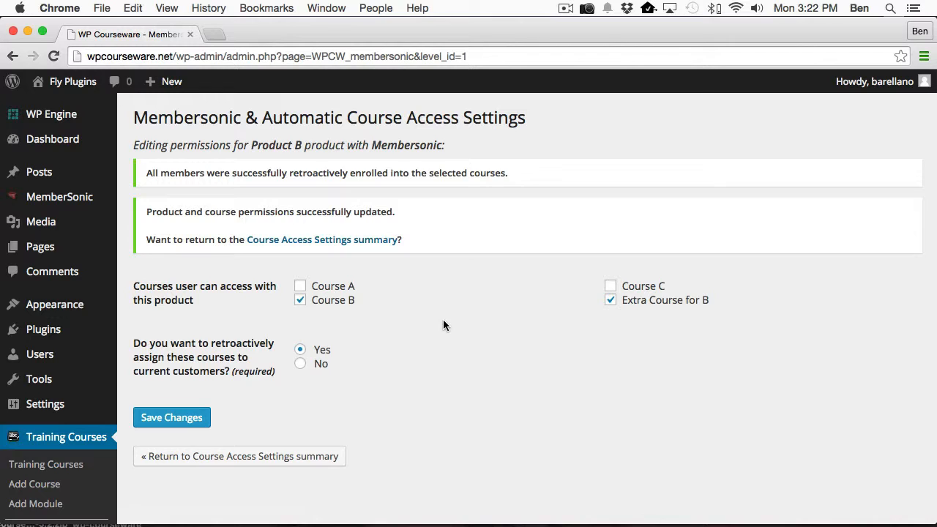
pyautogui.moveTo(419, 362)
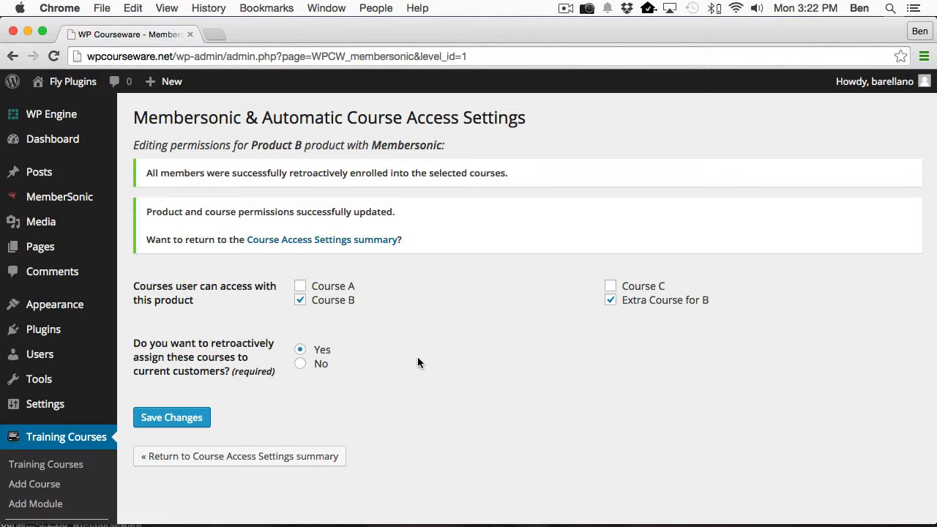
pyautogui.moveTo(346, 314)
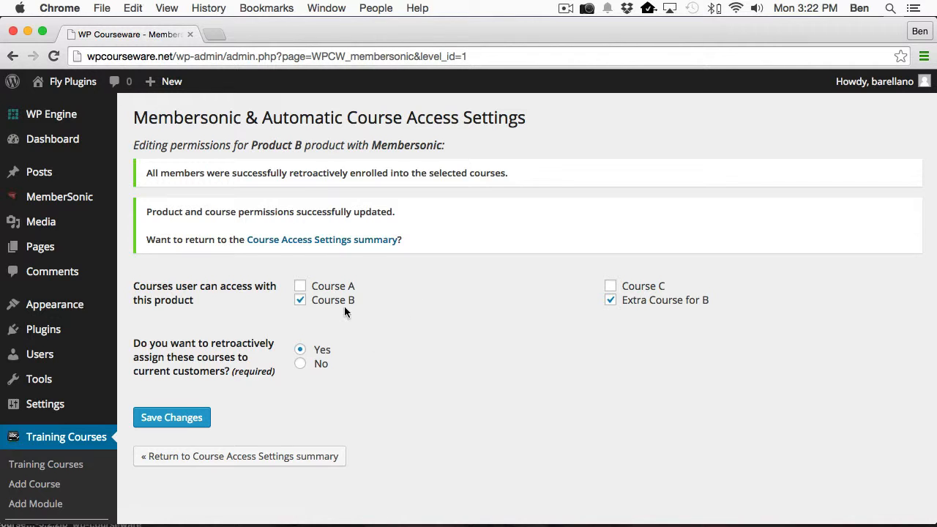
pyautogui.moveTo(641, 313)
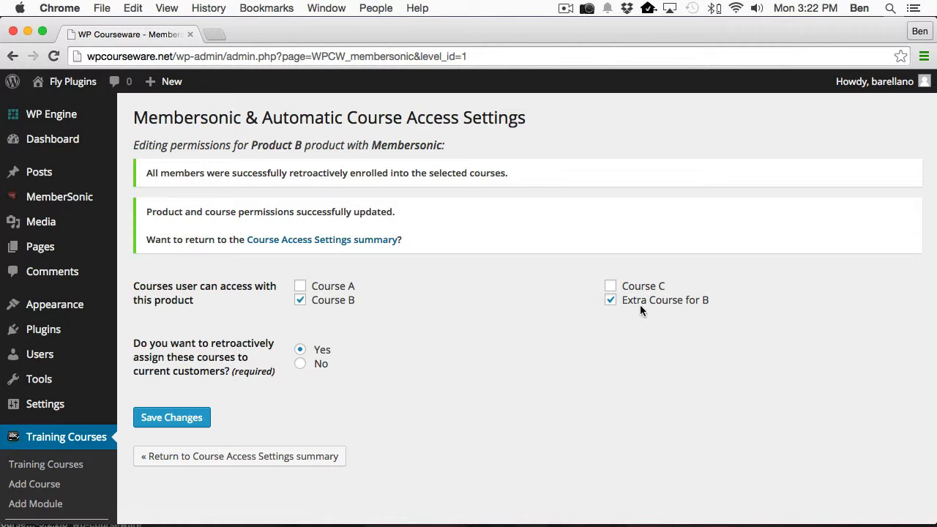
pyautogui.click(38, 353)
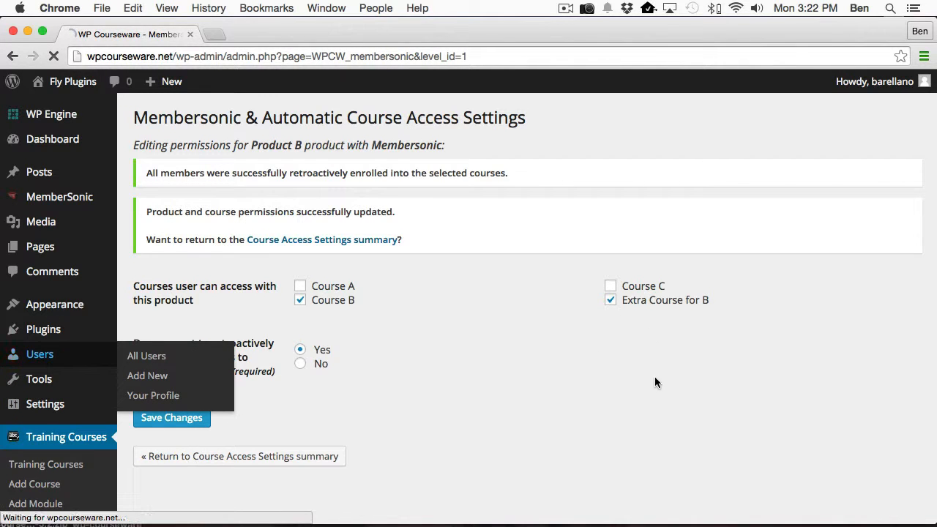